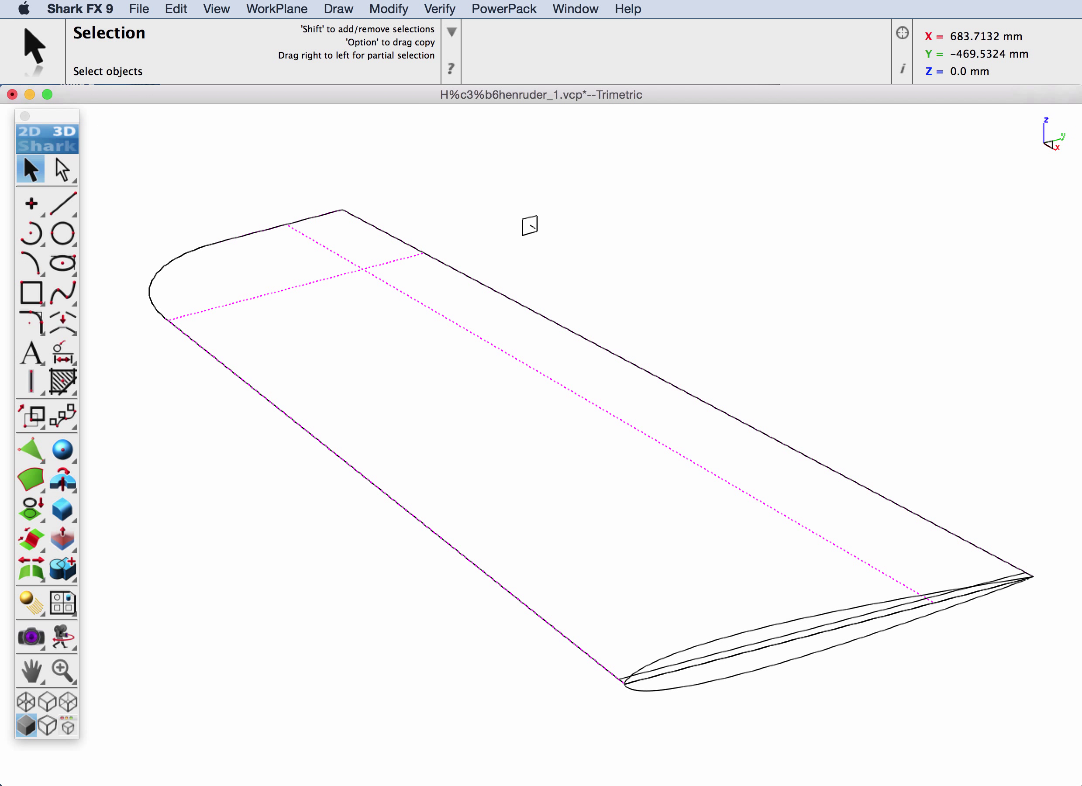
pyautogui.moveTo(780, 573)
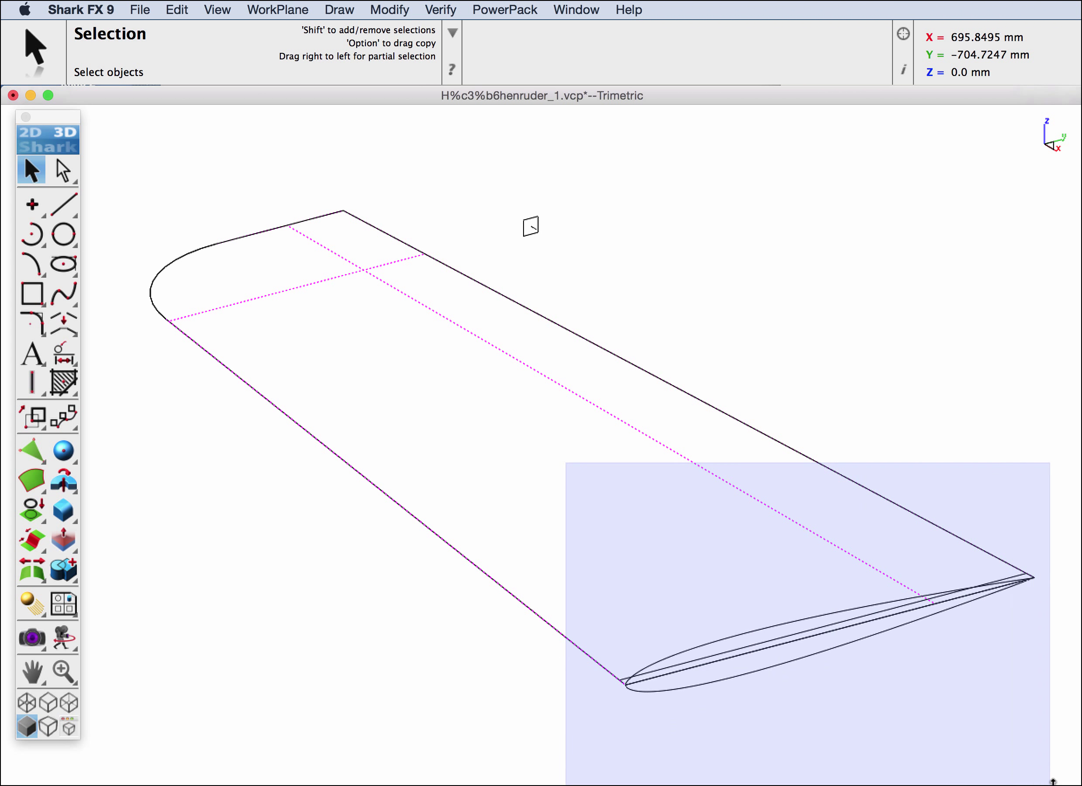
# Show only the wing-tip airfoil section, hiding the rest of the wing geometry
pyautogui.click(694, 620)
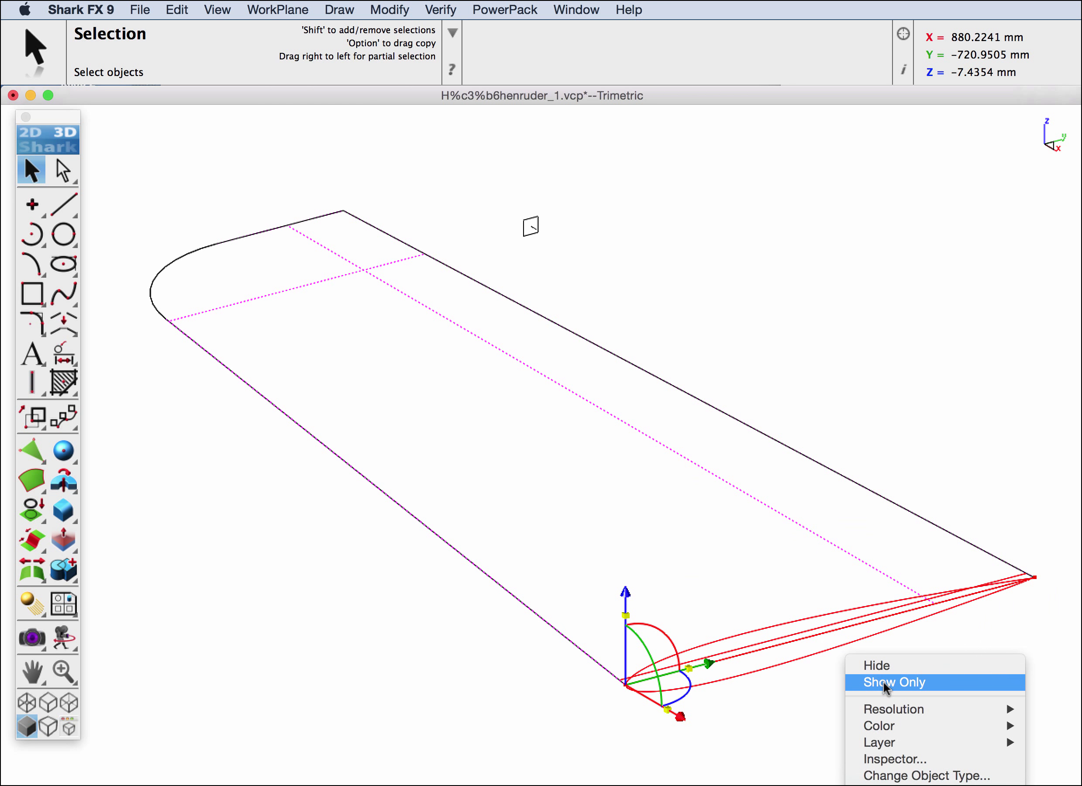
pyautogui.click(892, 682)
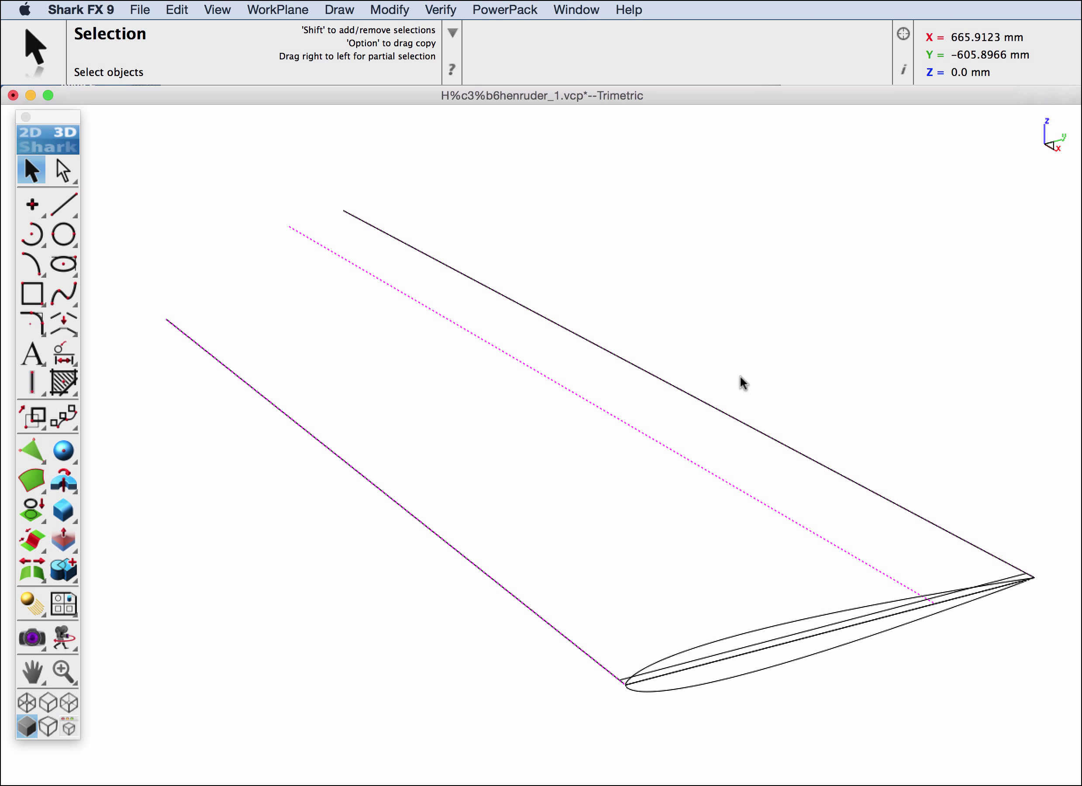
# Hide the leading/trailing edge rails and the extra inner airfoil line
pyautogui.rightClick(466, 558)
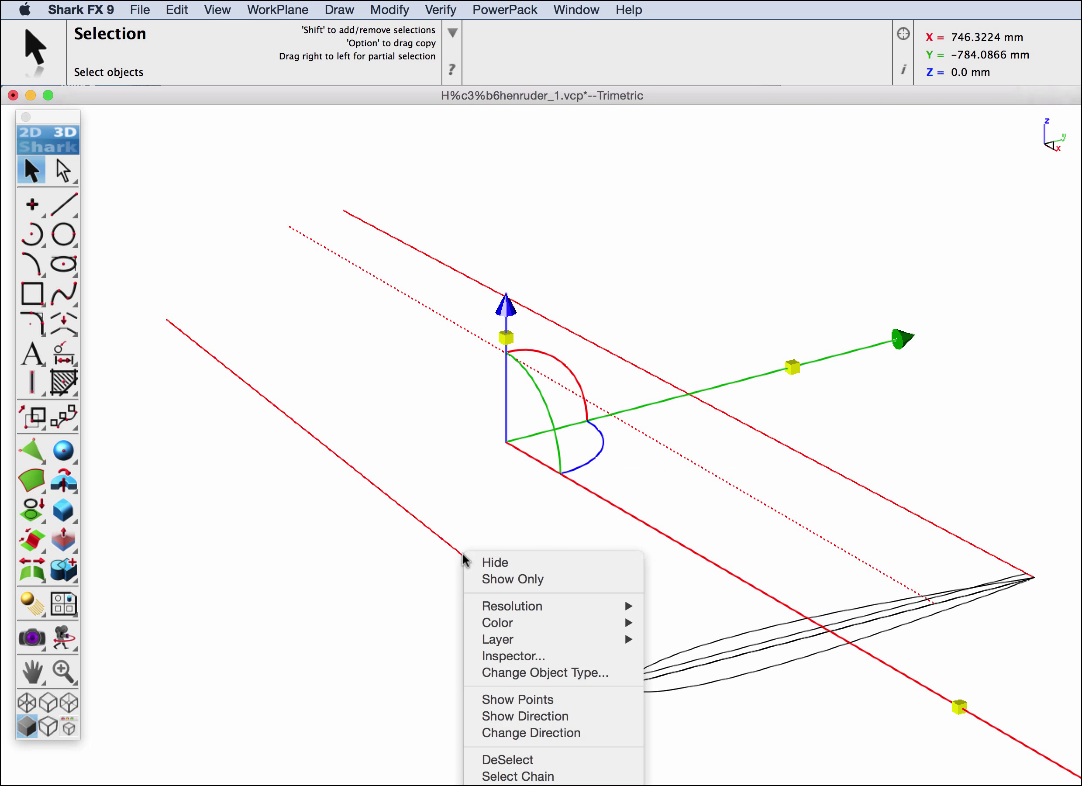
pyautogui.click(494, 561)
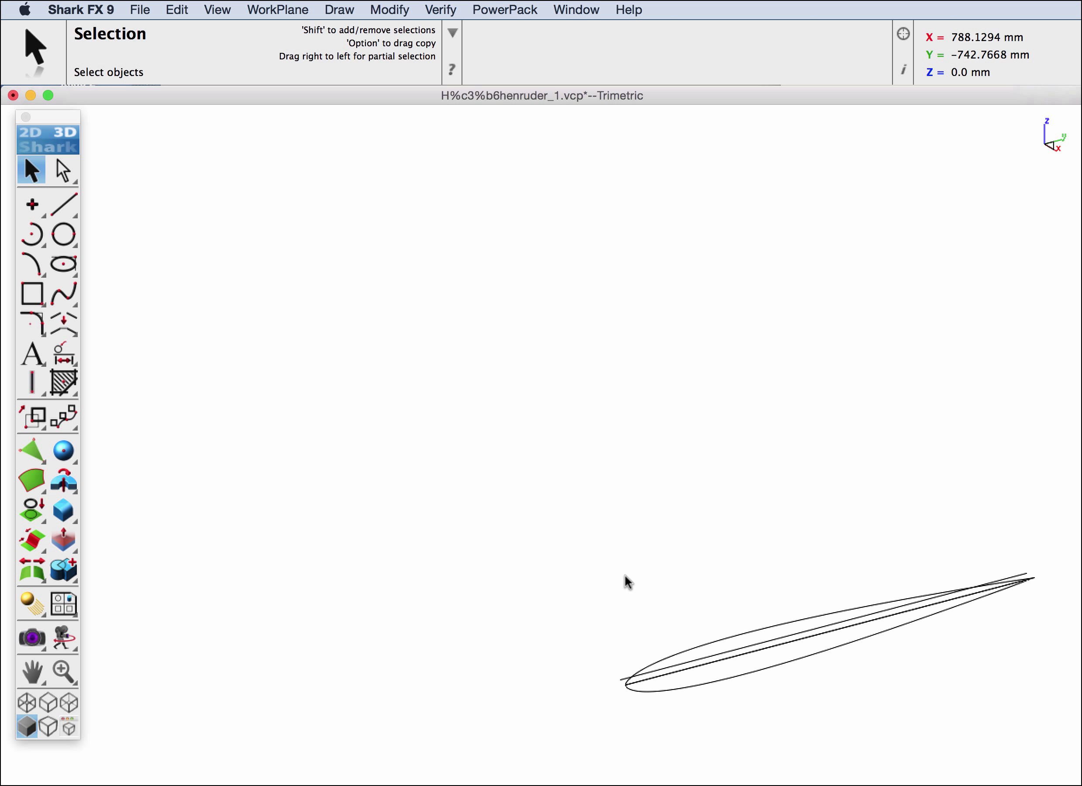
pyautogui.rightClick(626, 581)
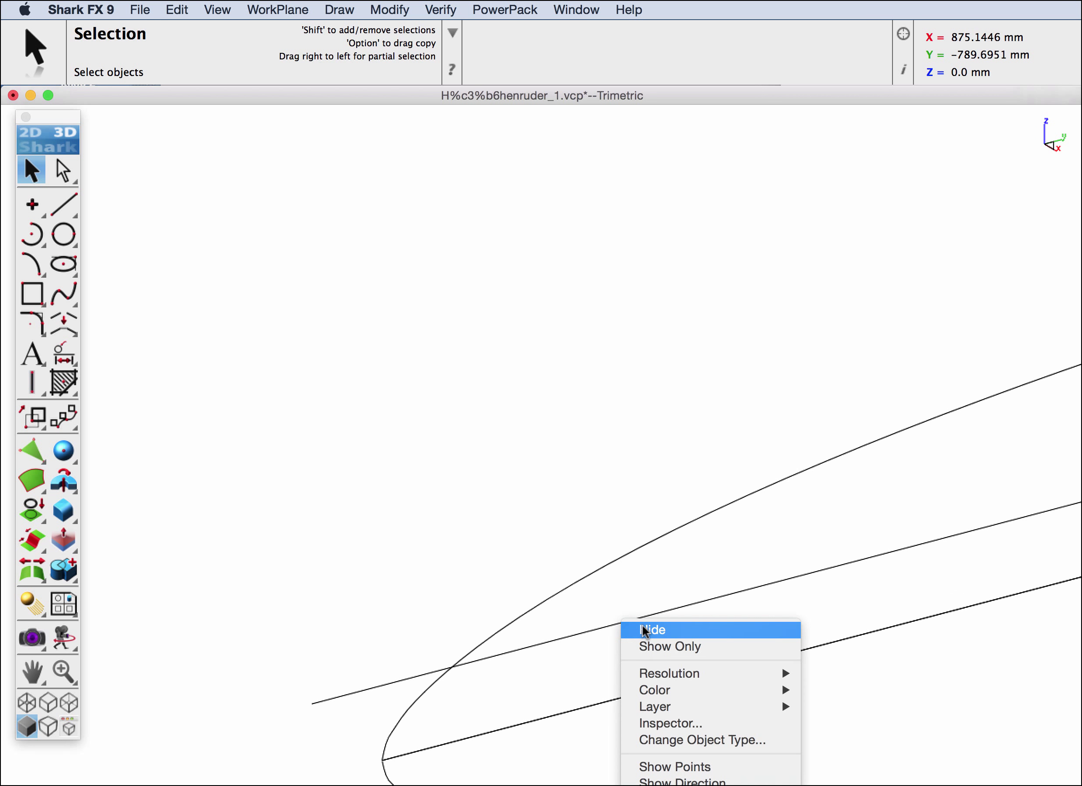
pyautogui.click(649, 630)
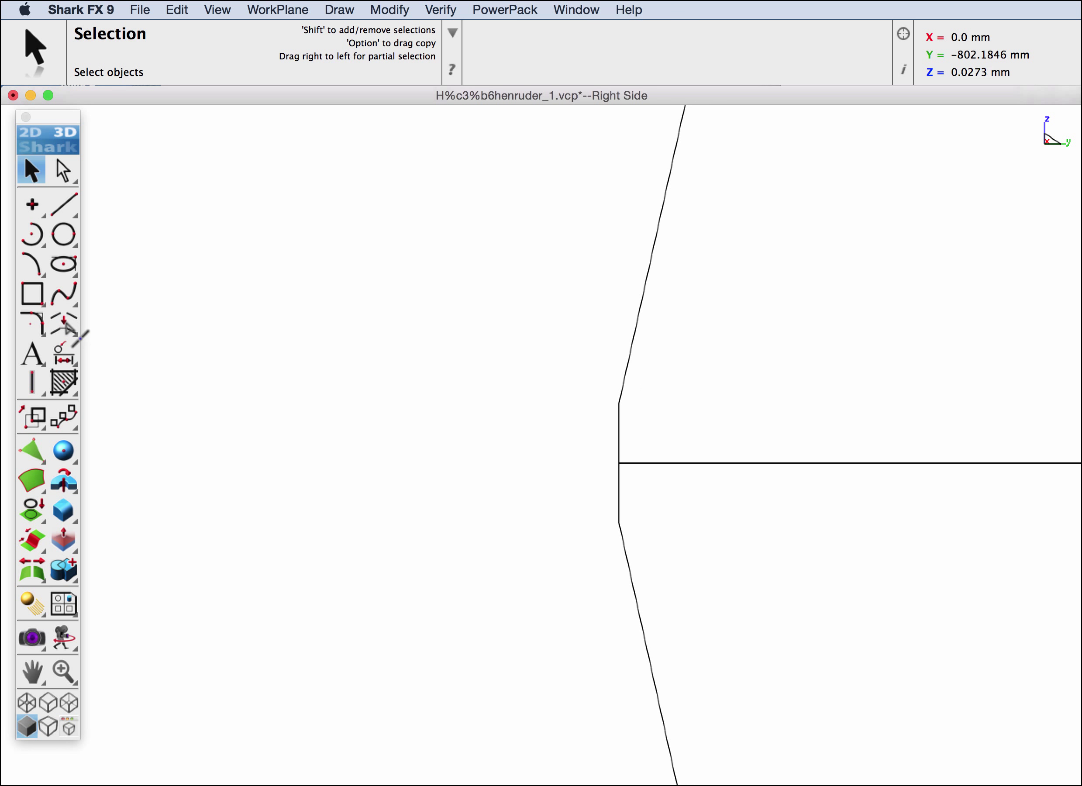
pyautogui.moveTo(207, 166)
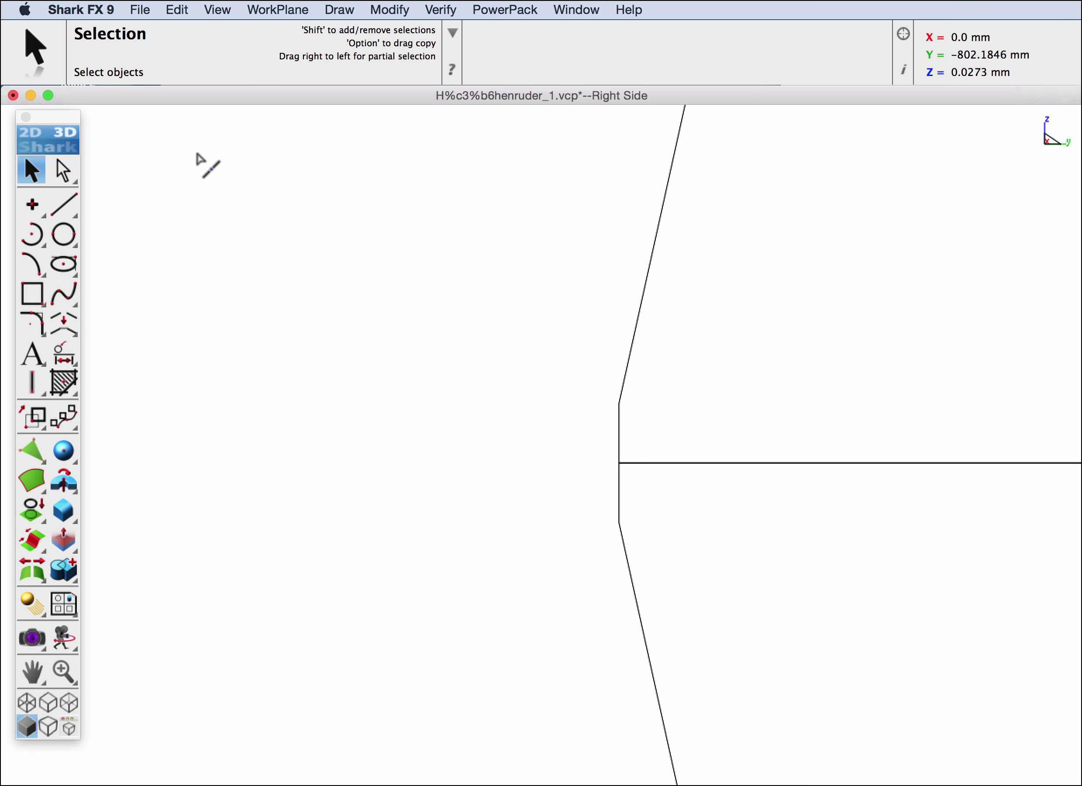
pyautogui.moveTo(628, 447)
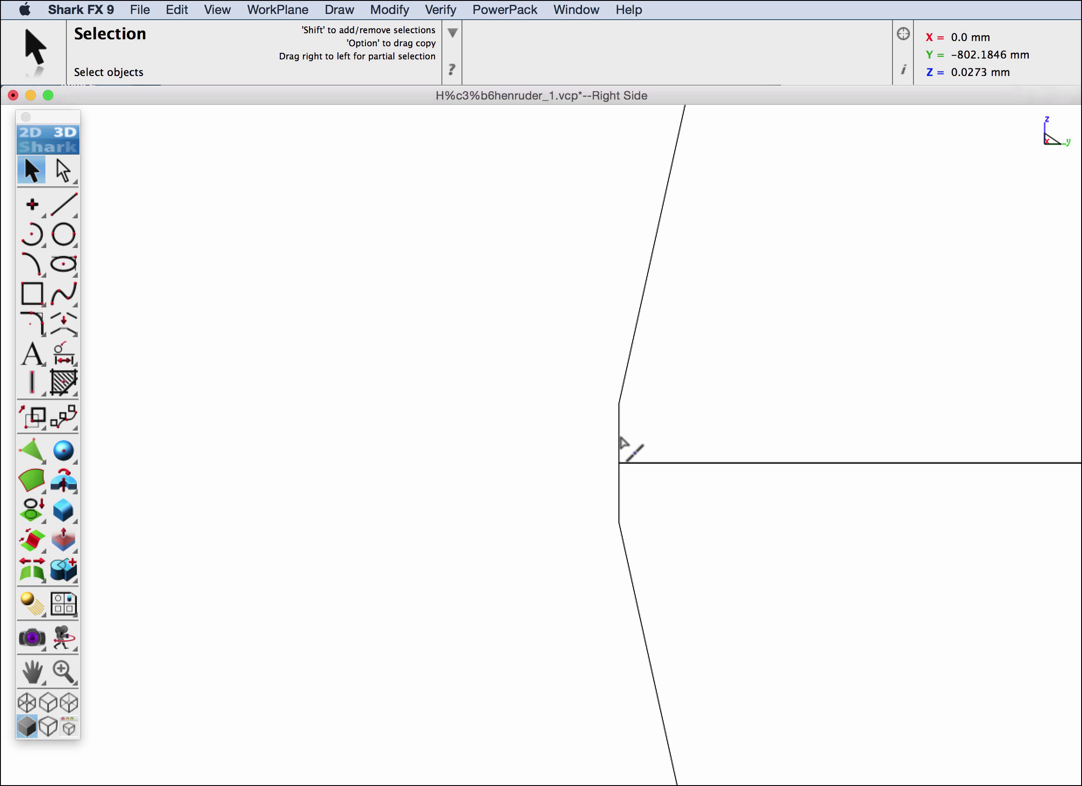
# Split the airfoil's flat nose edge where the chord line meets it using Segment At Location
pyautogui.click(62, 321)
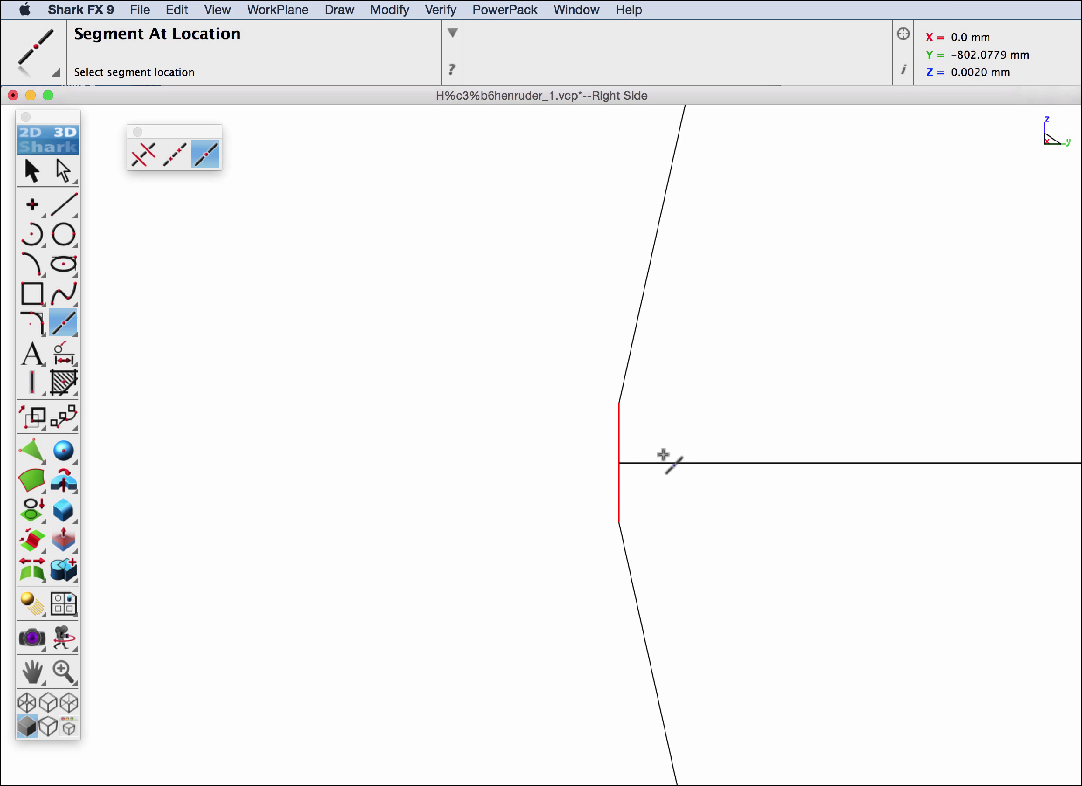
pyautogui.click(621, 462)
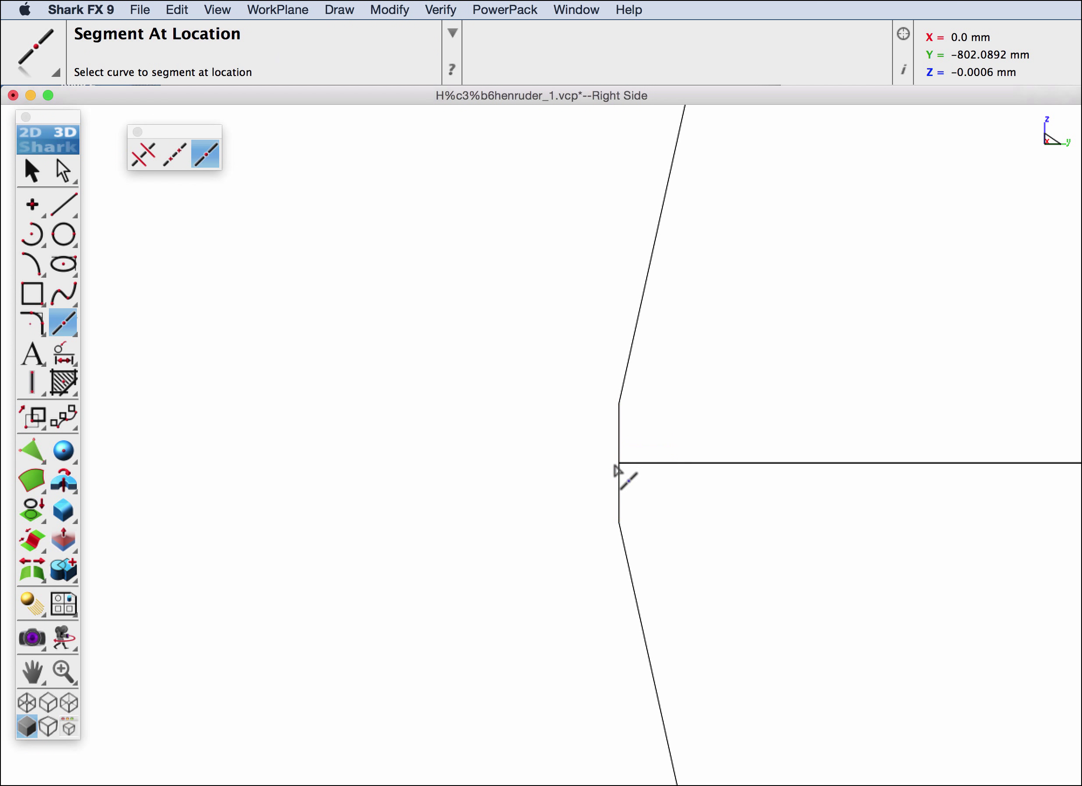
pyautogui.moveTo(197, 316)
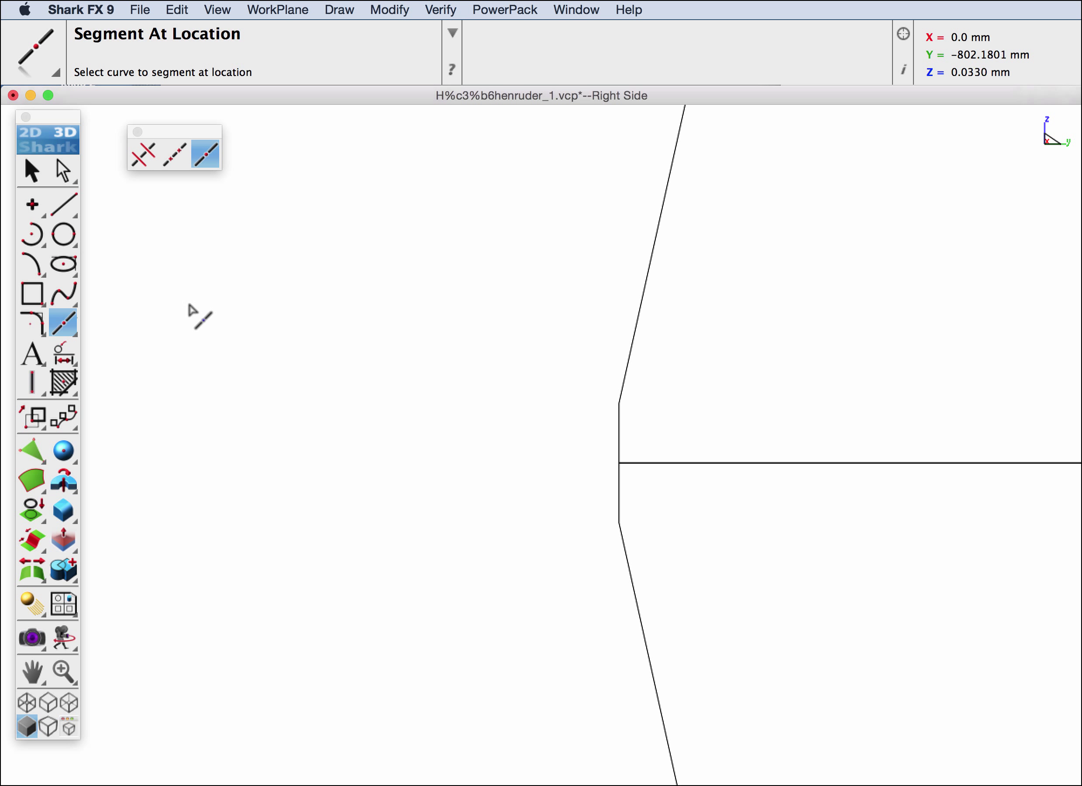
pyautogui.click(30, 170)
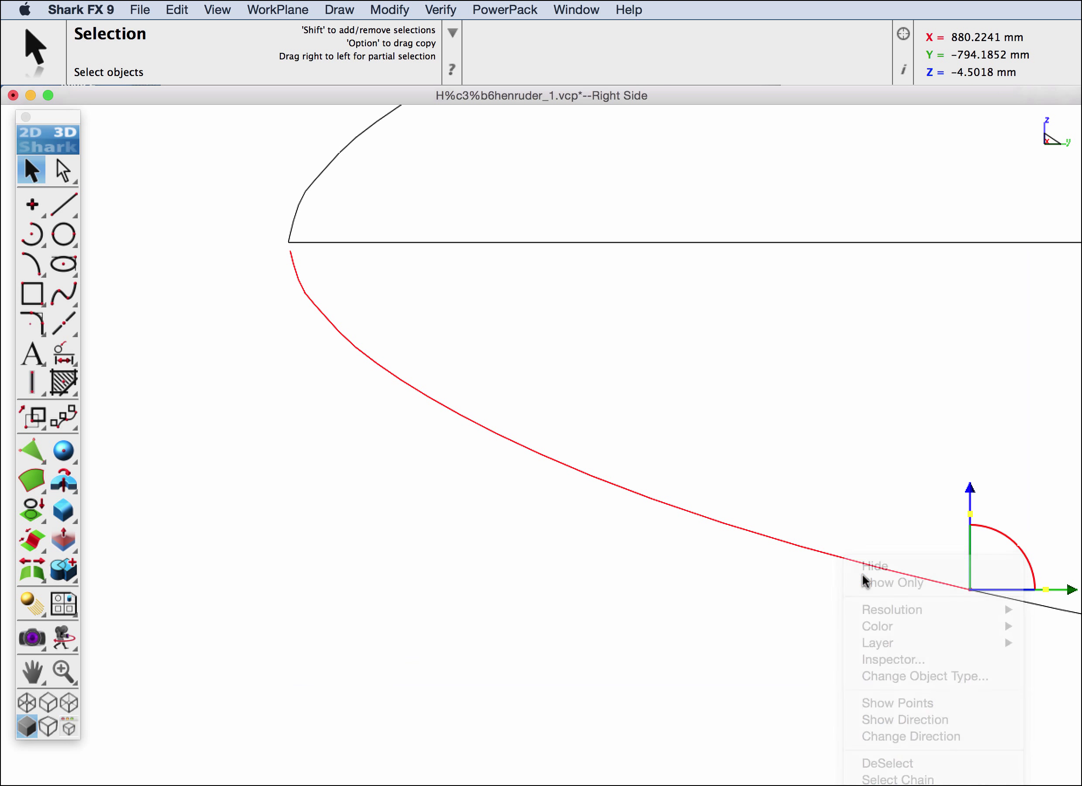
# Hide the lower portion of the split airfoil nose so the upper curve stands apart
pyautogui.click(873, 567)
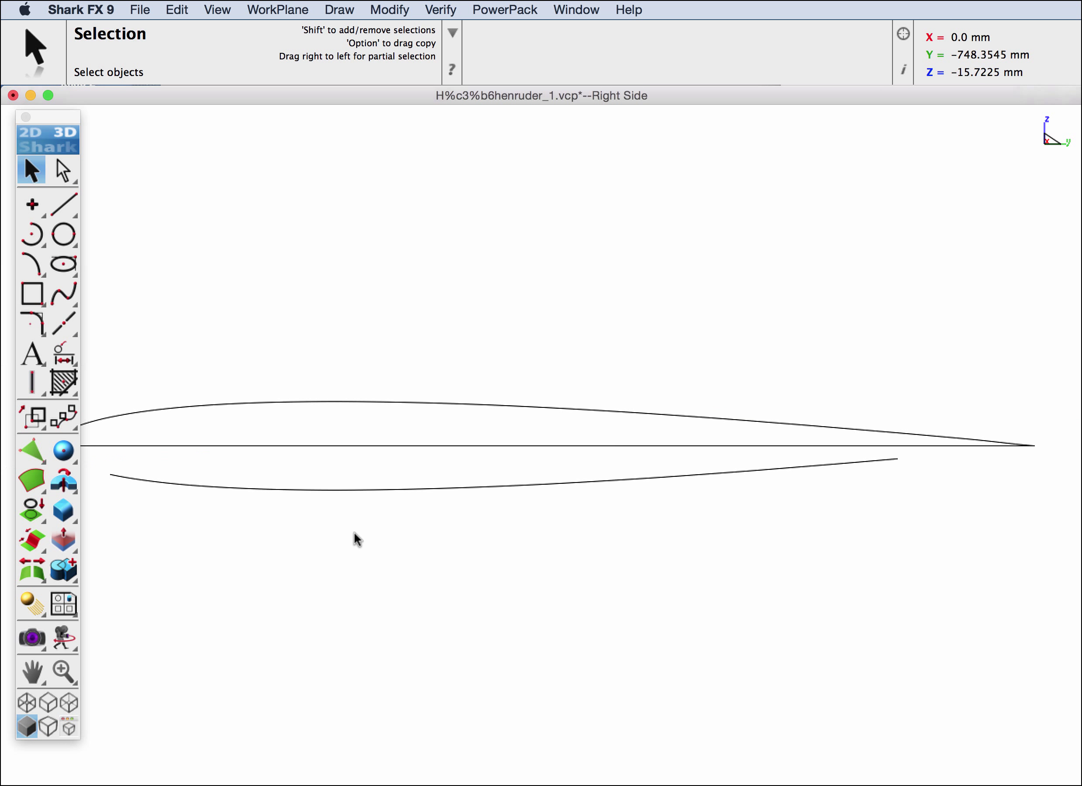
pyautogui.moveTo(400, 449)
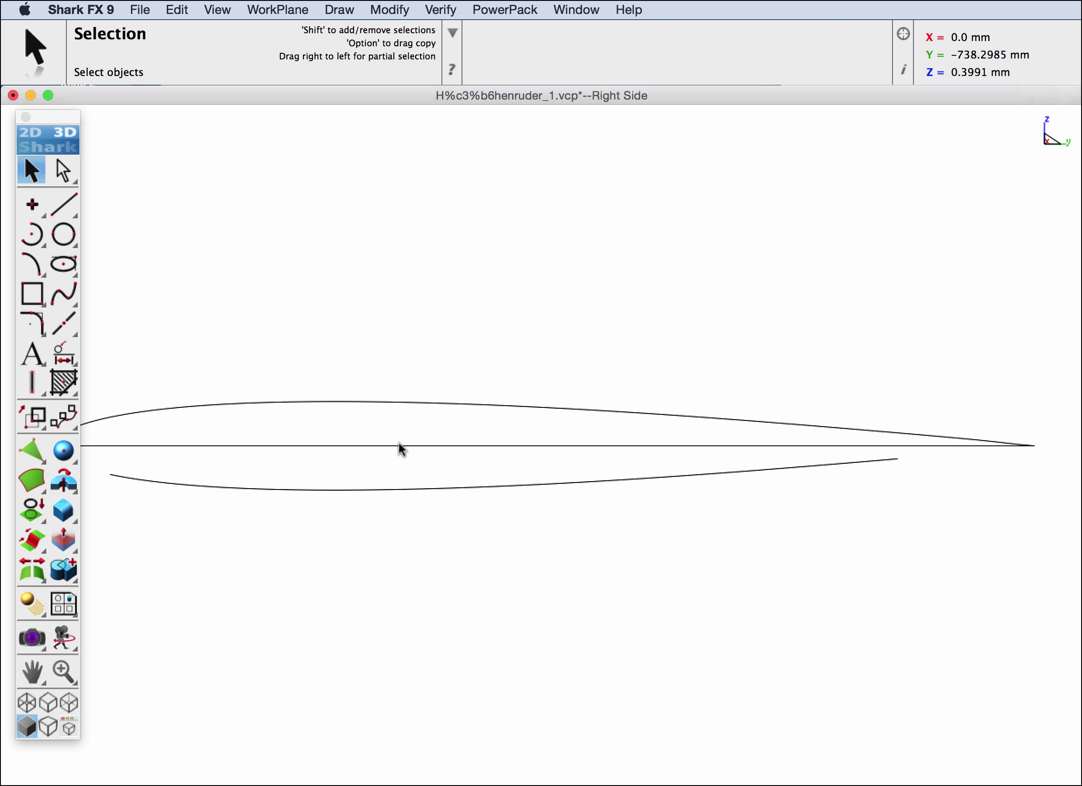
pyautogui.moveTo(464, 458)
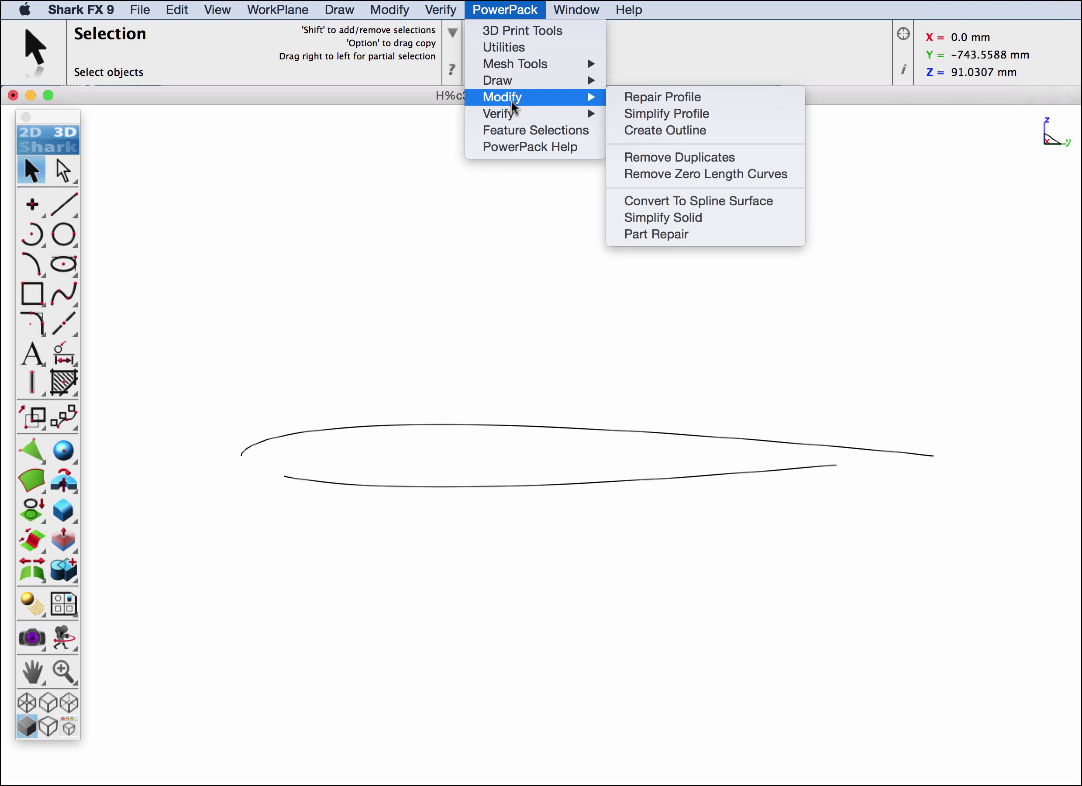
pyautogui.moveTo(655, 124)
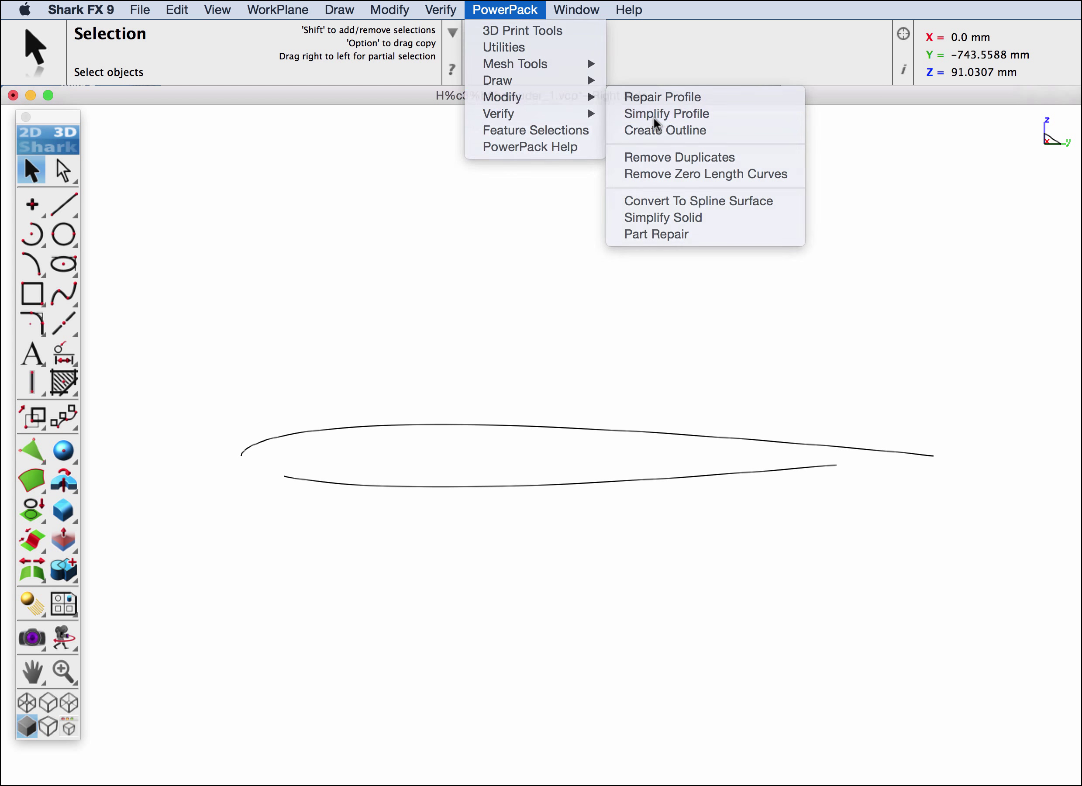
# Start Simplify Profile at tolerance 0.0254 with the Simplify to Splines option enabled
pyautogui.click(666, 114)
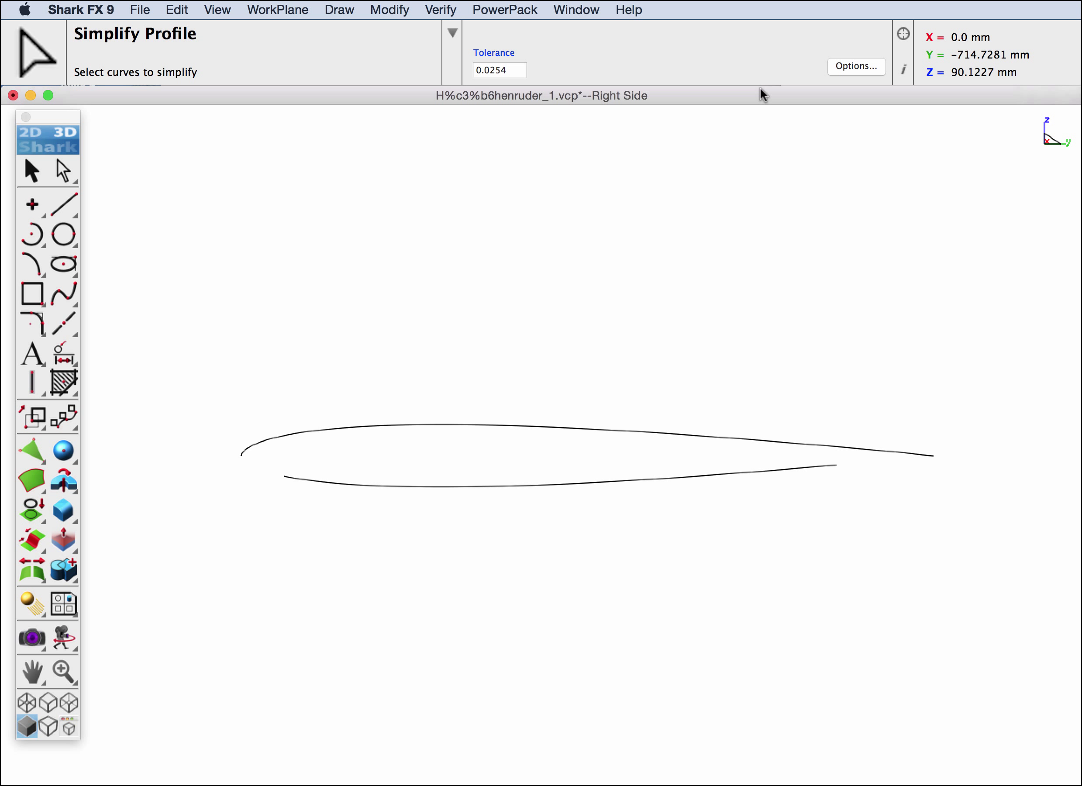
pyautogui.click(855, 67)
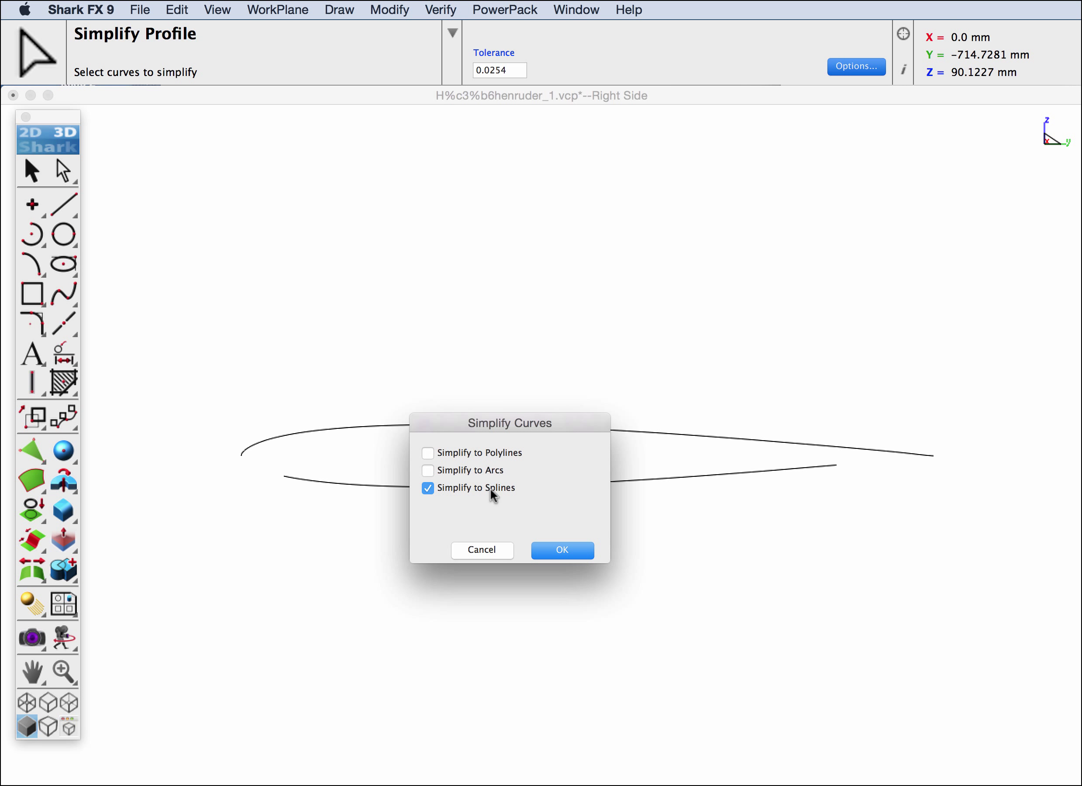
pyautogui.click(561, 550)
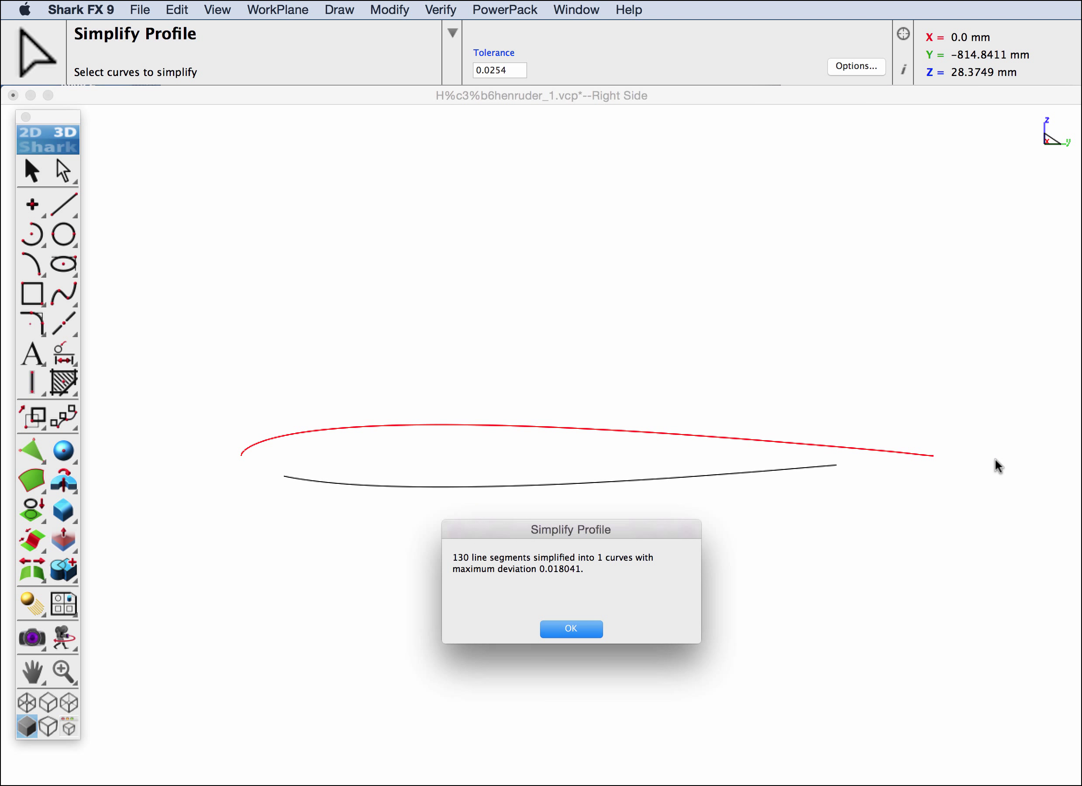
pyautogui.moveTo(478, 562)
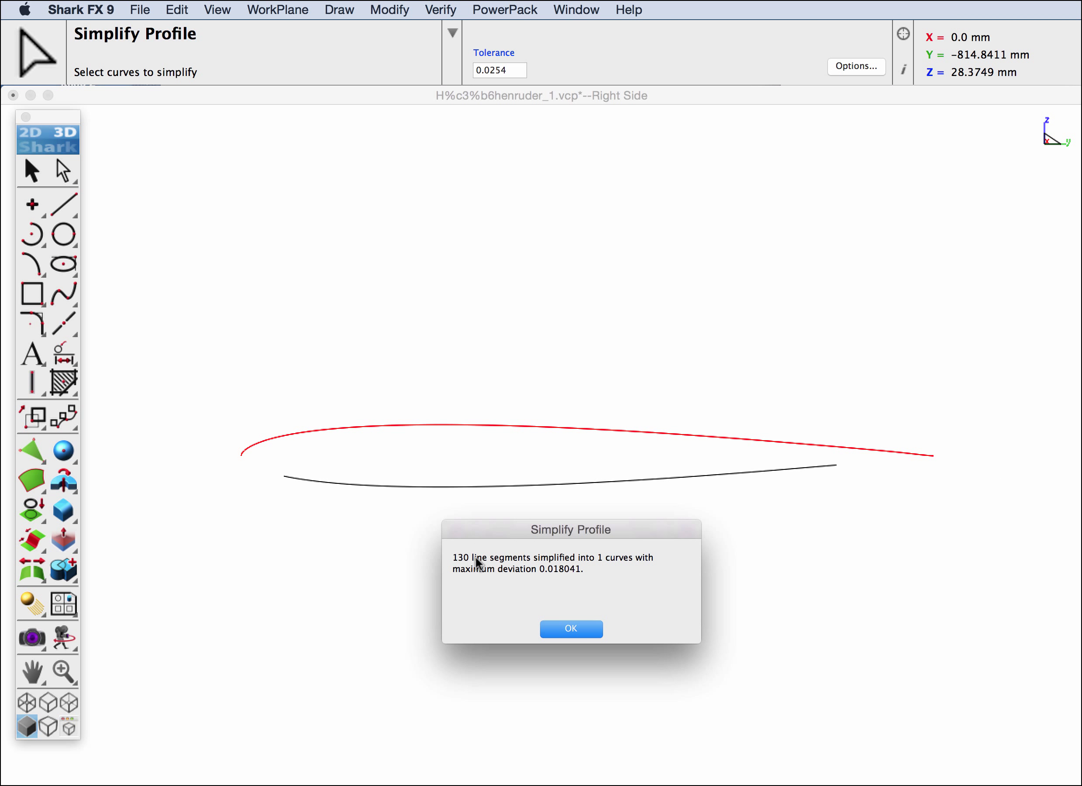
pyautogui.moveTo(552, 564)
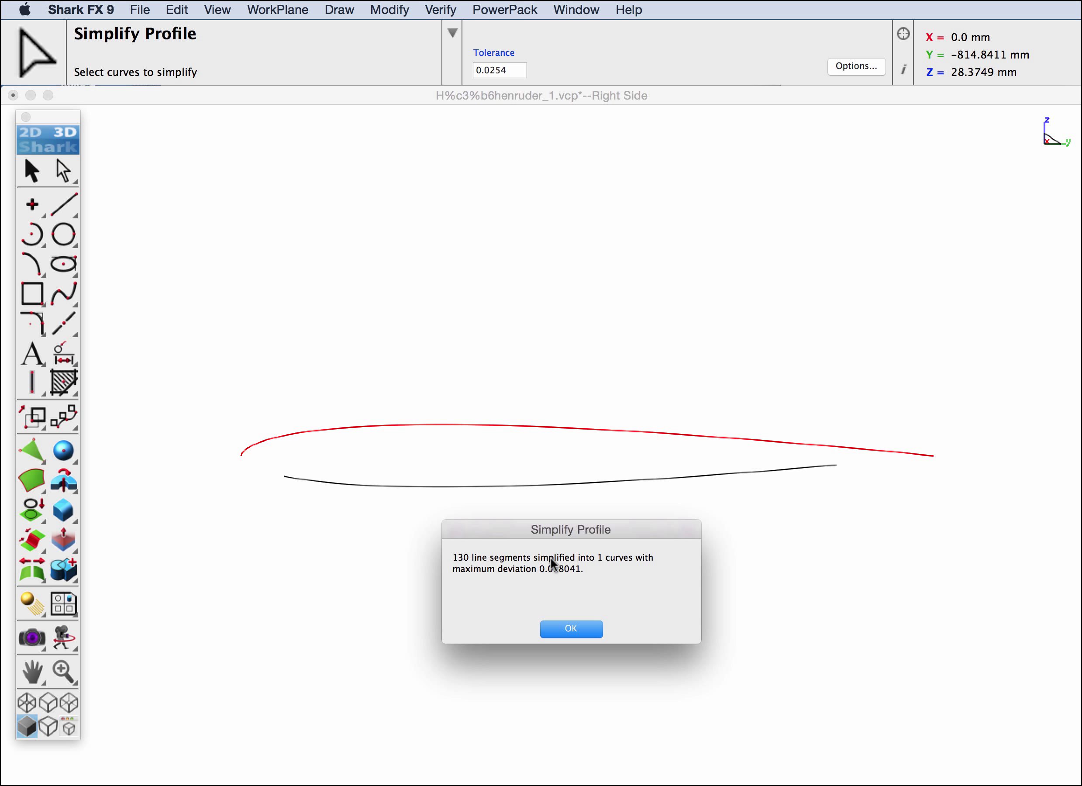
pyautogui.moveTo(542, 577)
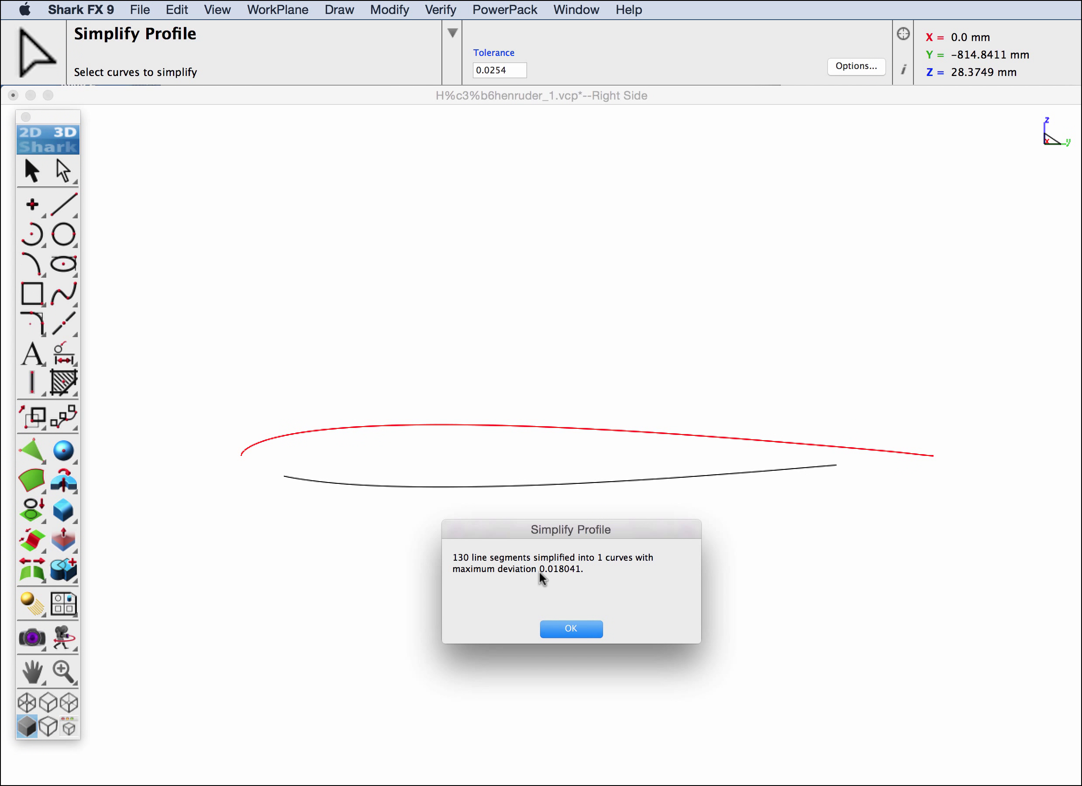
pyautogui.moveTo(603, 583)
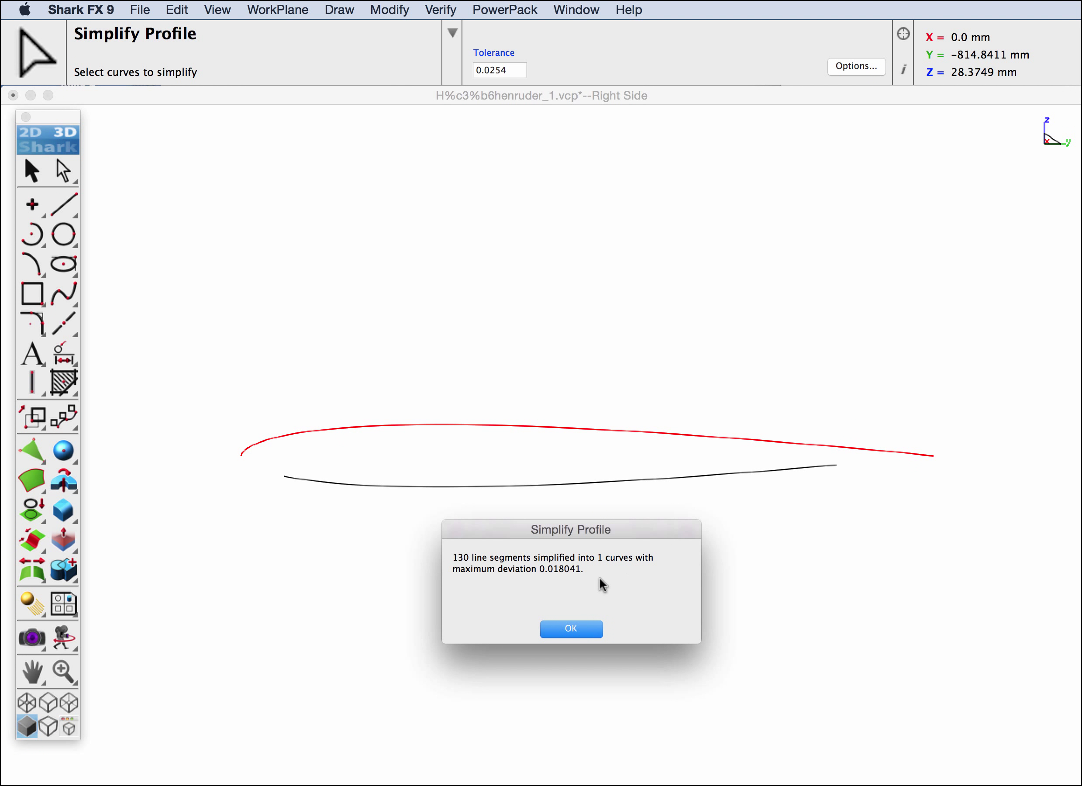
pyautogui.moveTo(583, 332)
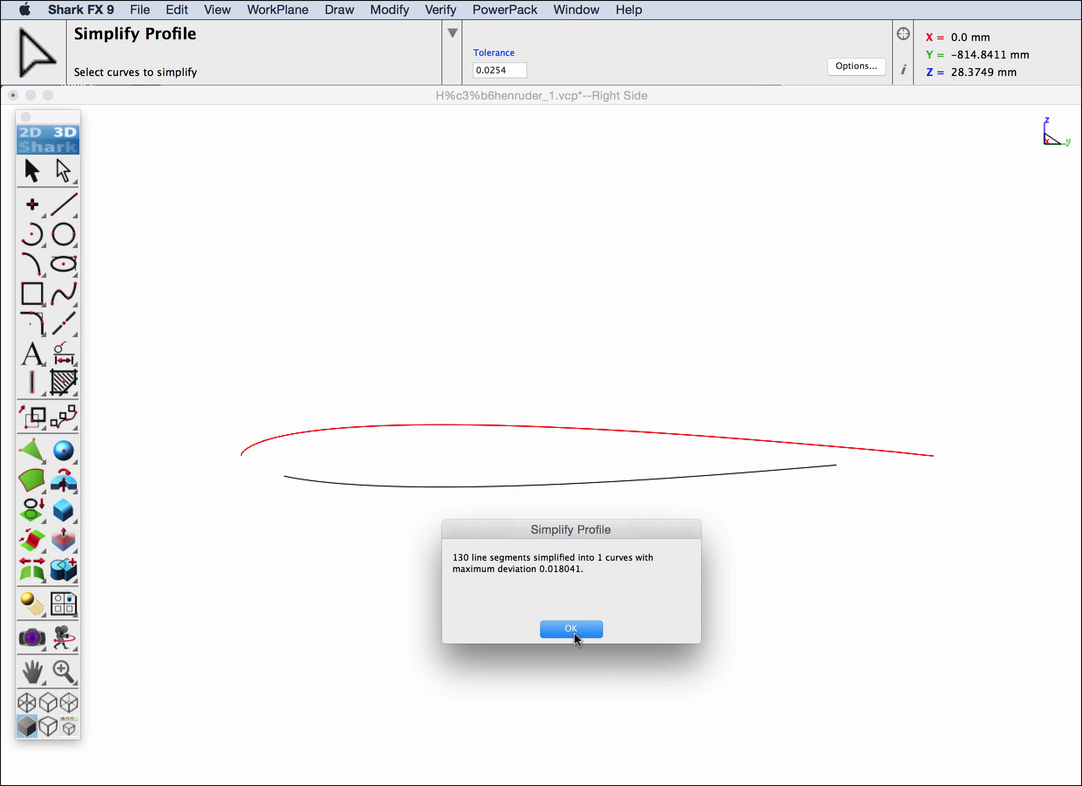
# Accept the simplification of the 130-segment upper airfoil into a single spline
pyautogui.click(570, 629)
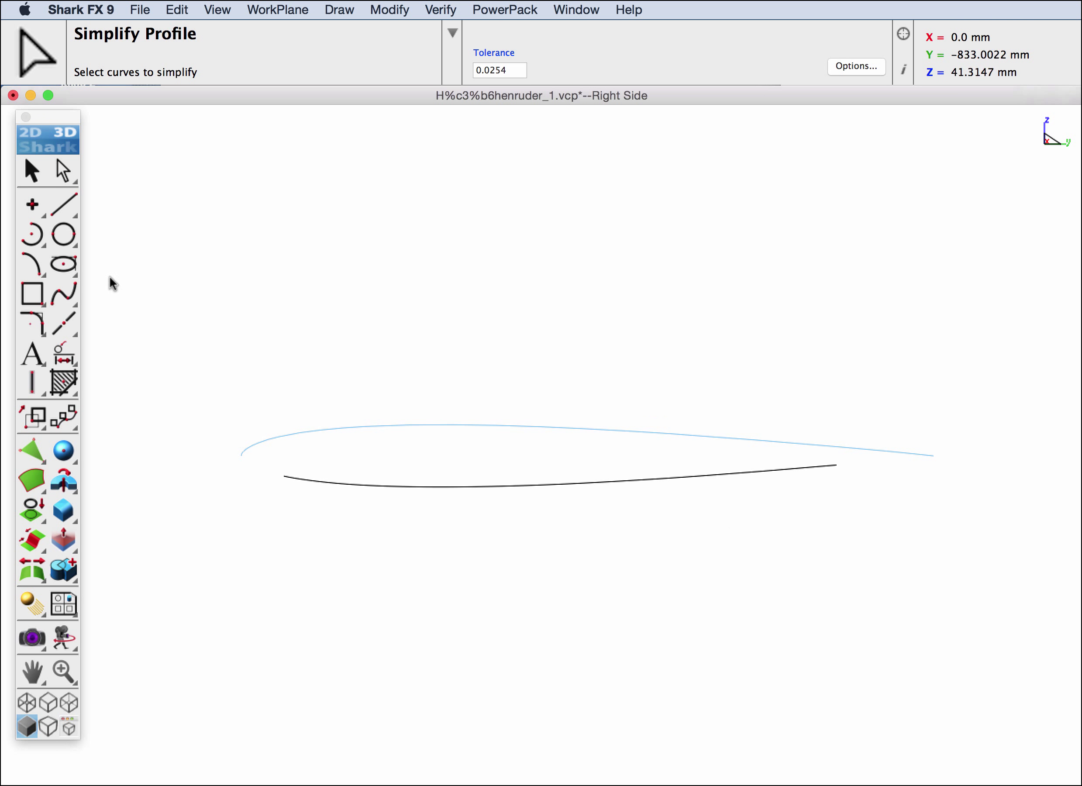
# Reverse the simplified airfoil spline with Change Direction
pyautogui.click(418, 426)
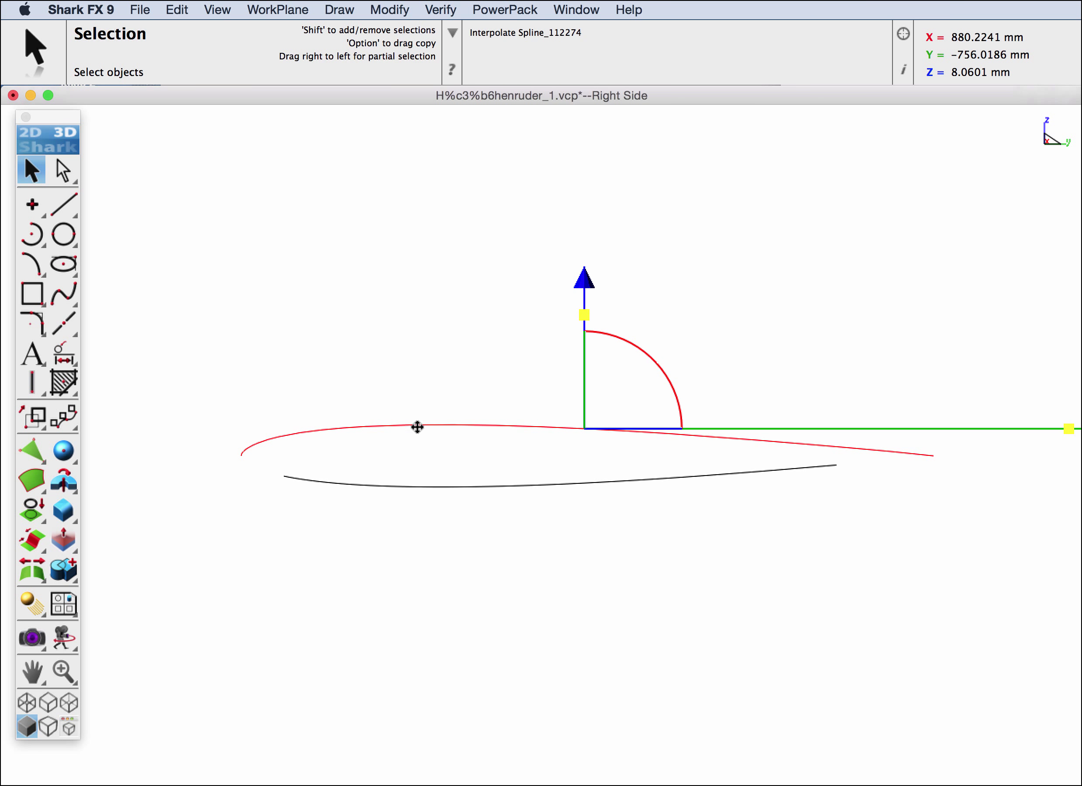
pyautogui.rightClick(418, 426)
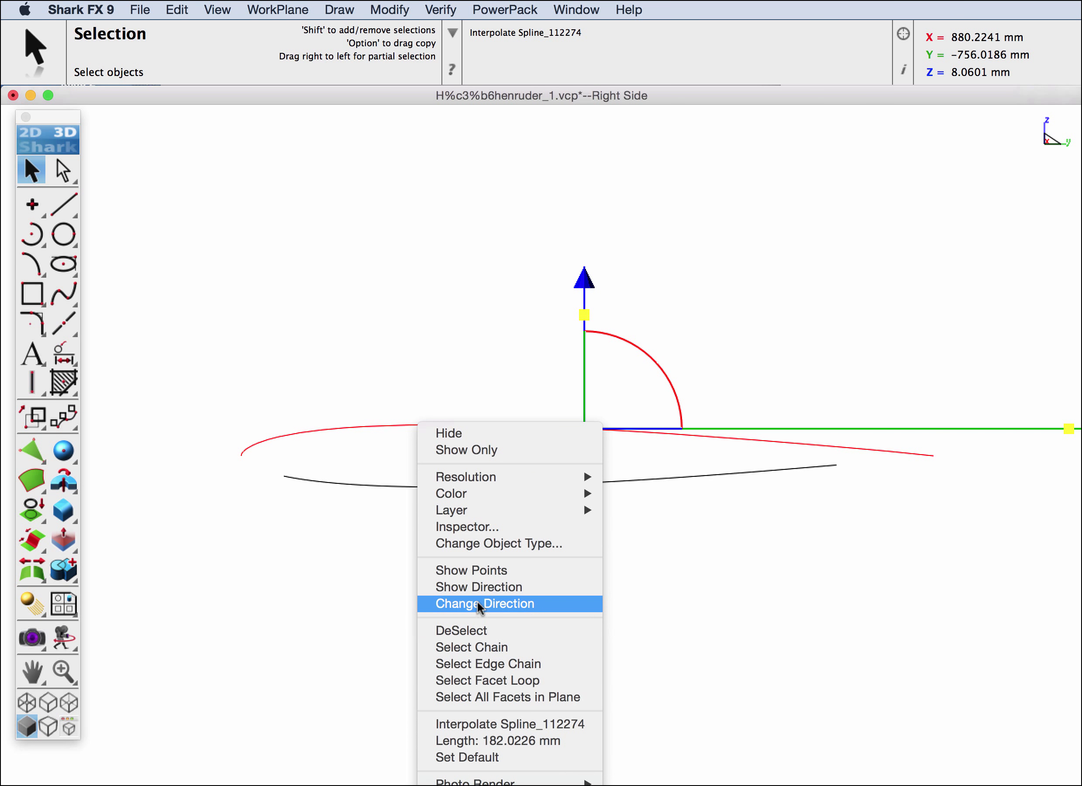
pyautogui.click(485, 603)
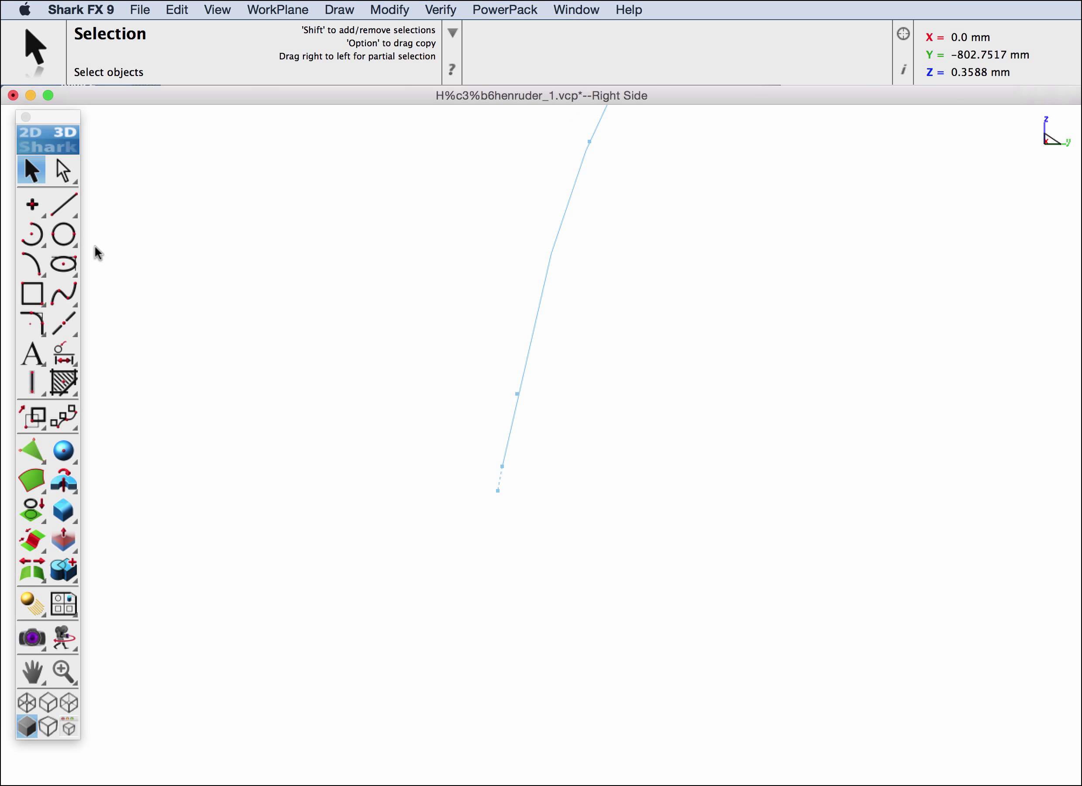
# Draw a short vertical line straight down from the spline's end
pyautogui.click(63, 203)
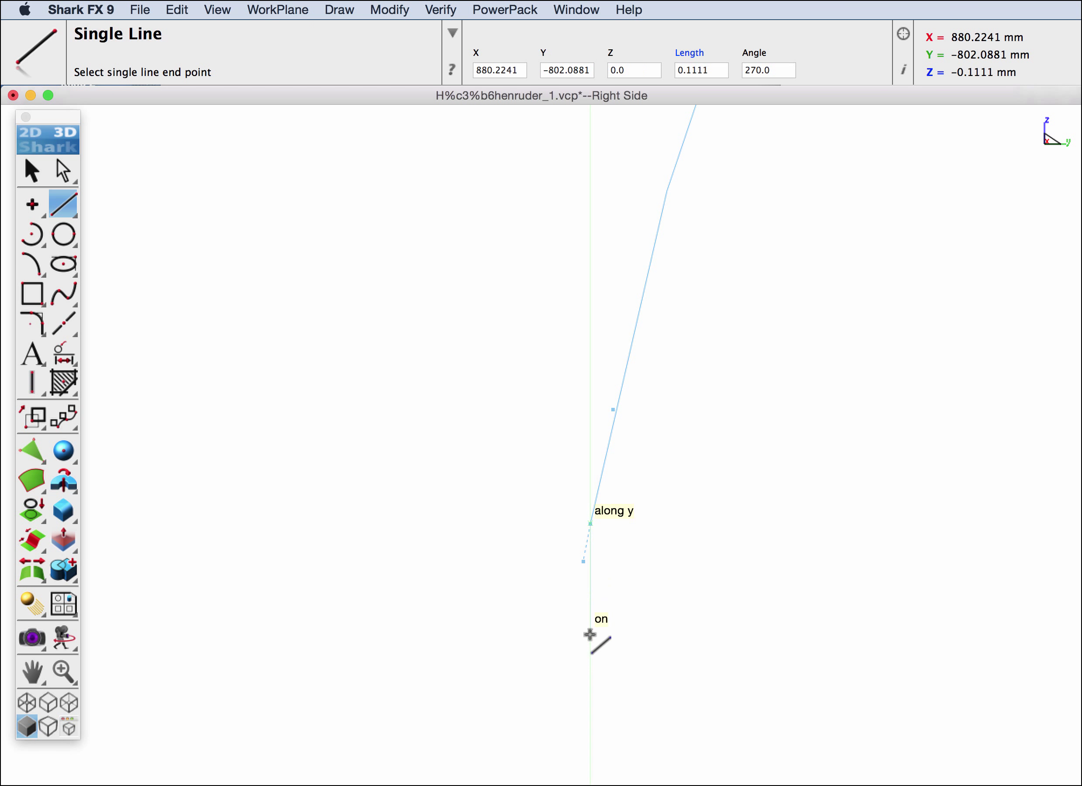
pyautogui.click(590, 635)
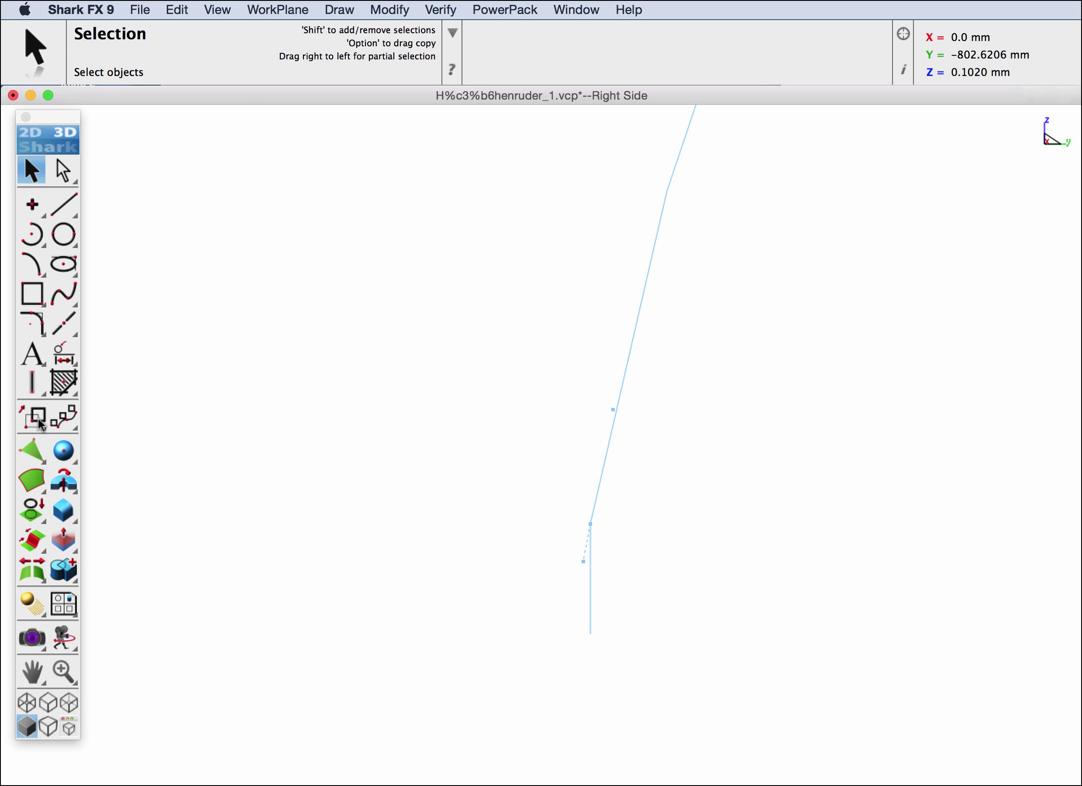
# Move the spline's end point down onto the new vertical line with Translate
pyautogui.click(31, 416)
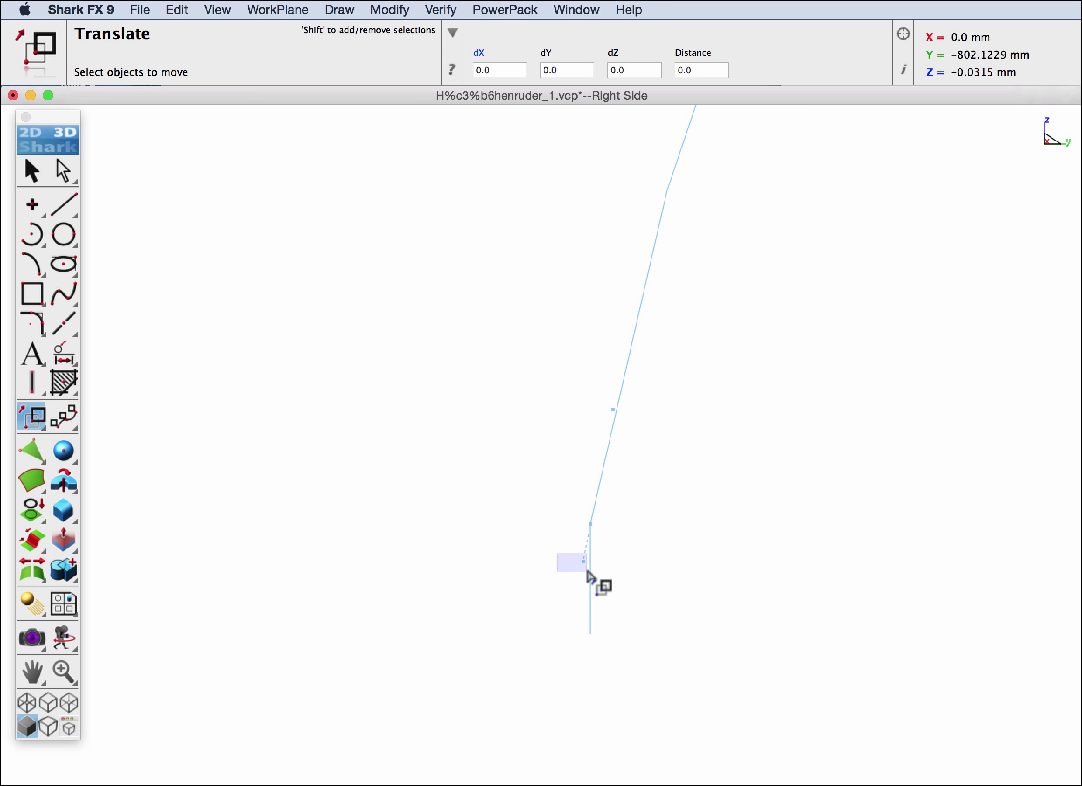
pyautogui.click(583, 562)
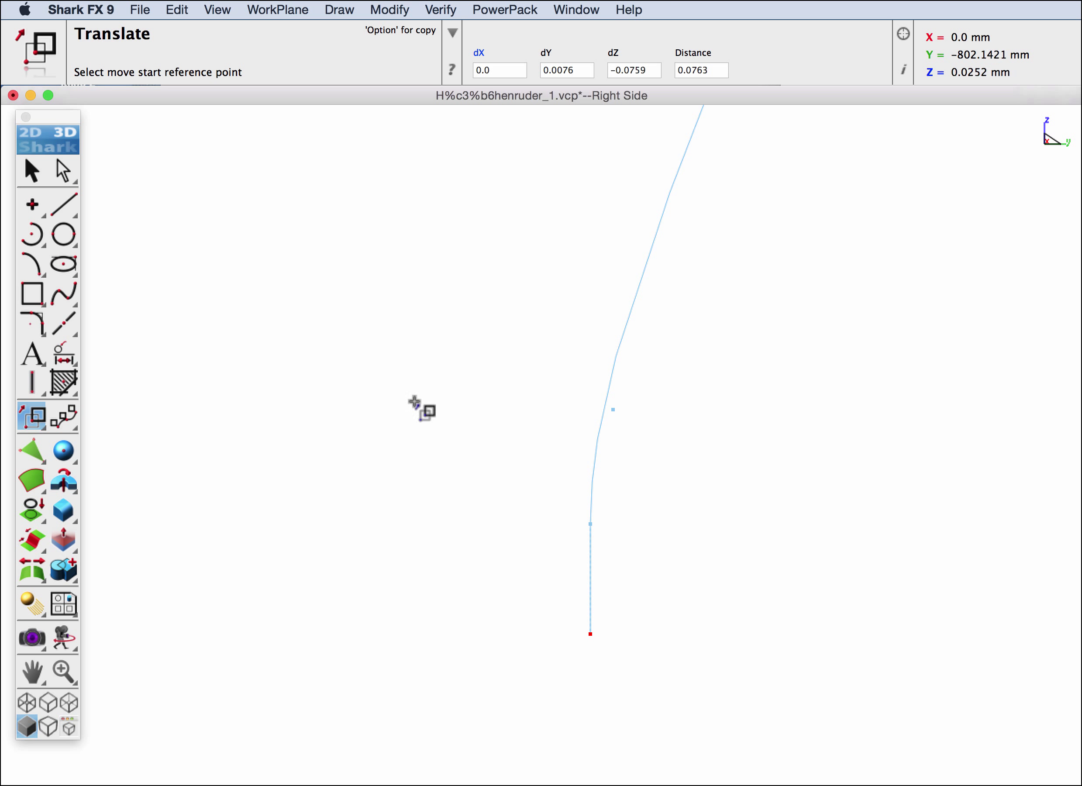
pyautogui.rightClick(421, 406)
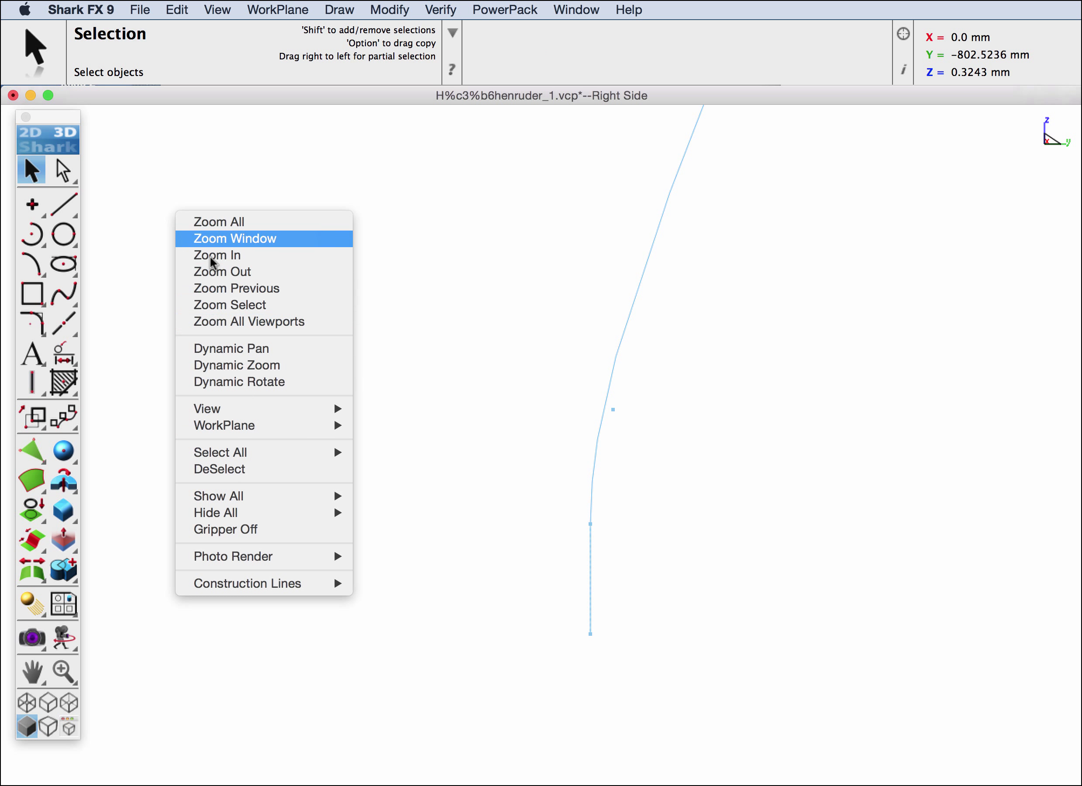
# Reframe the view to show the whole wing with its airfoil profiles and edge rails
pyautogui.click(234, 238)
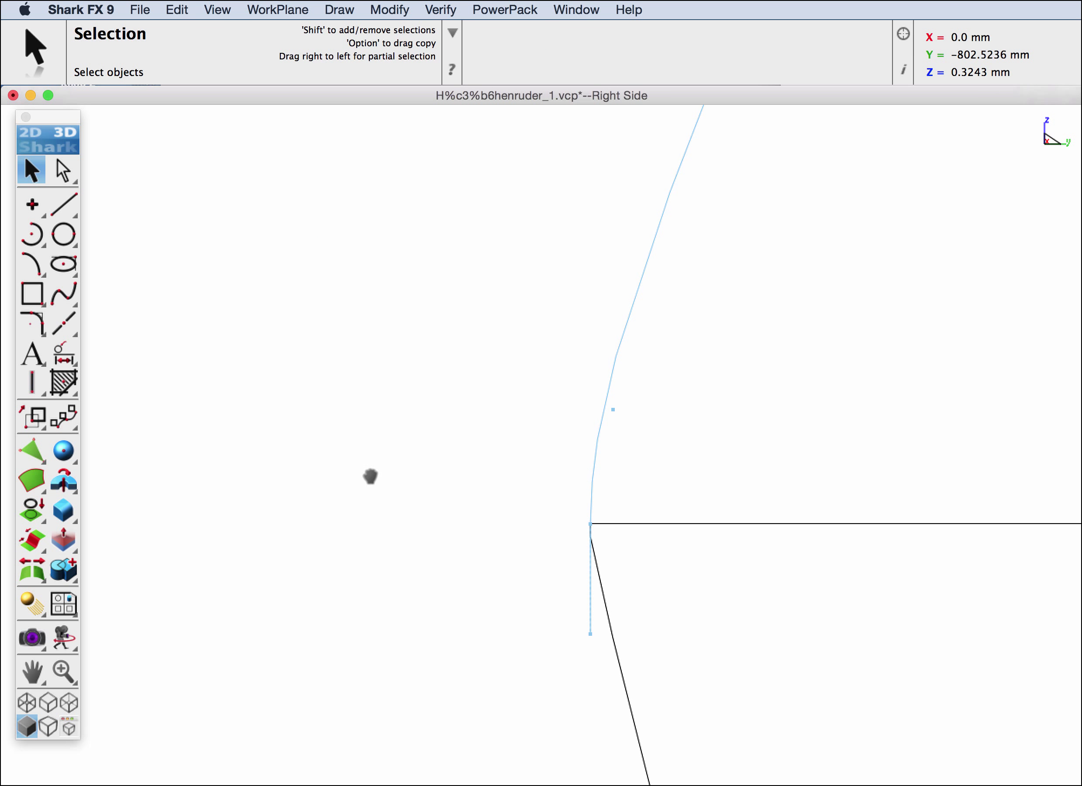
pyautogui.moveTo(537, 714)
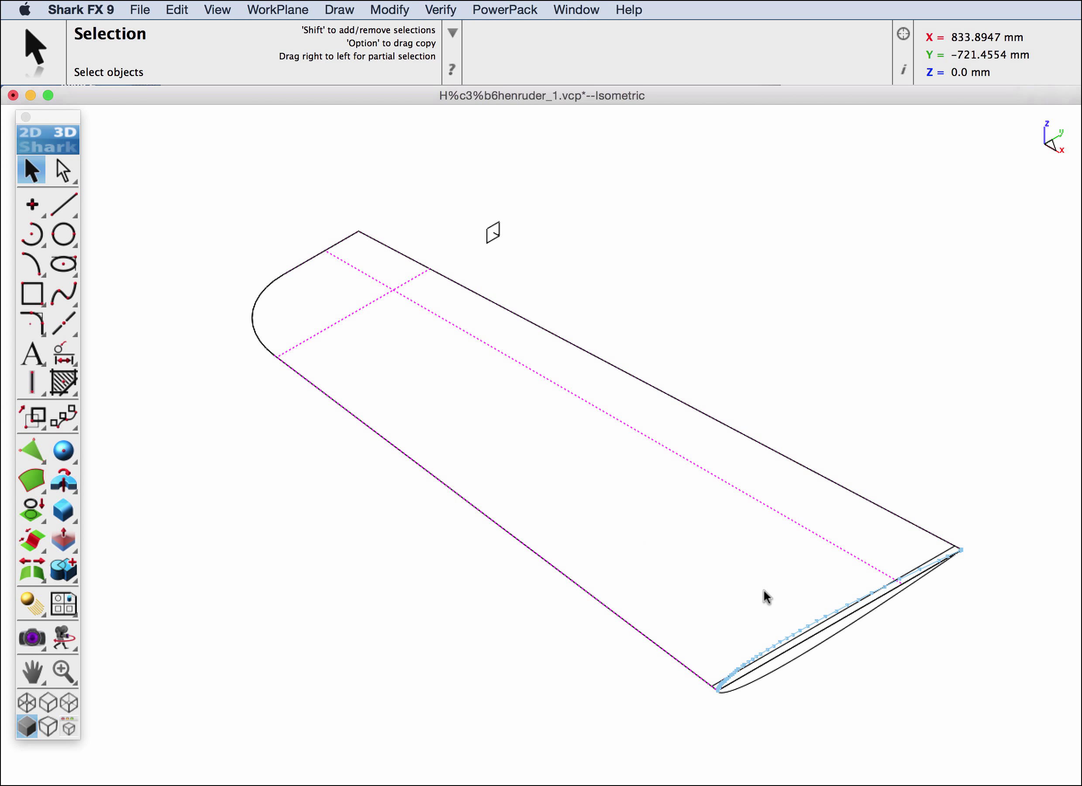
pyautogui.moveTo(770, 654)
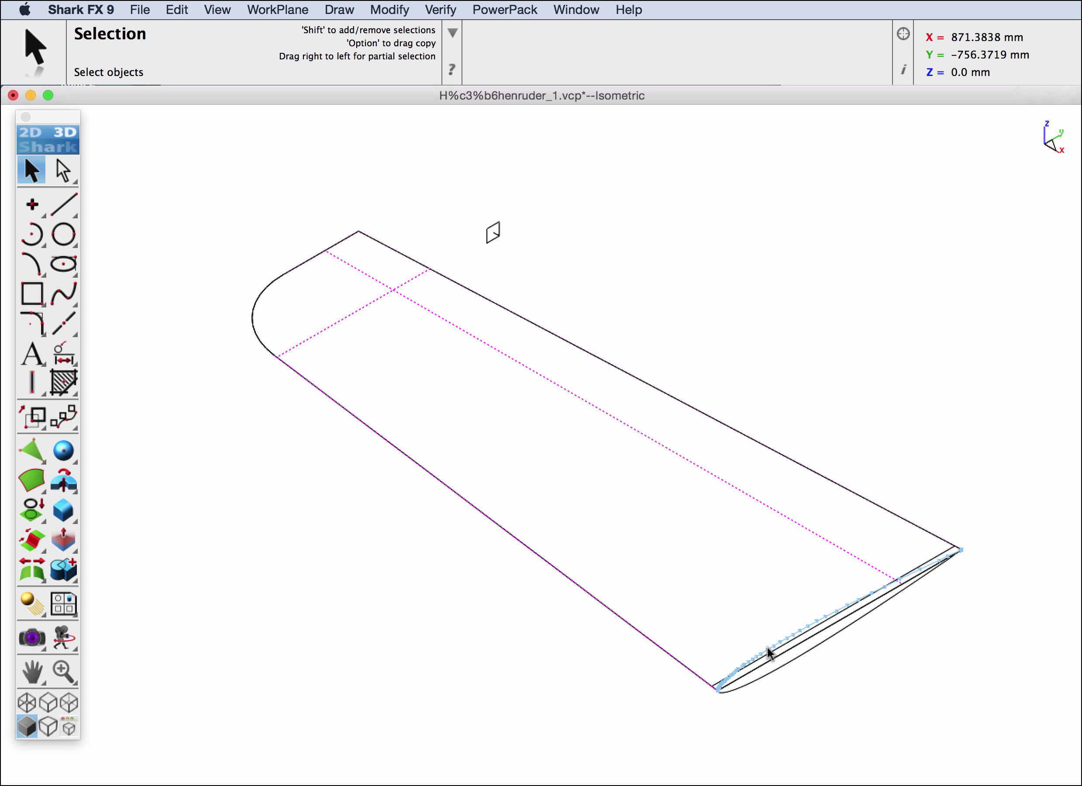
pyautogui.moveTo(657, 647)
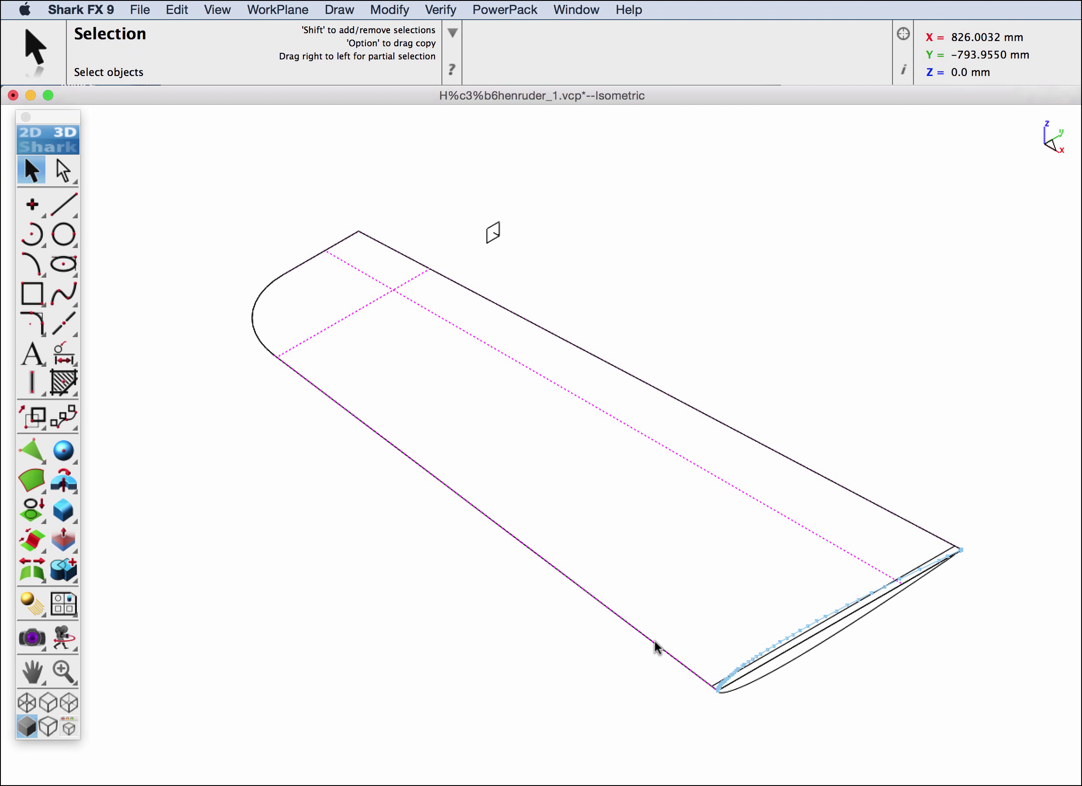
pyautogui.moveTo(498, 545)
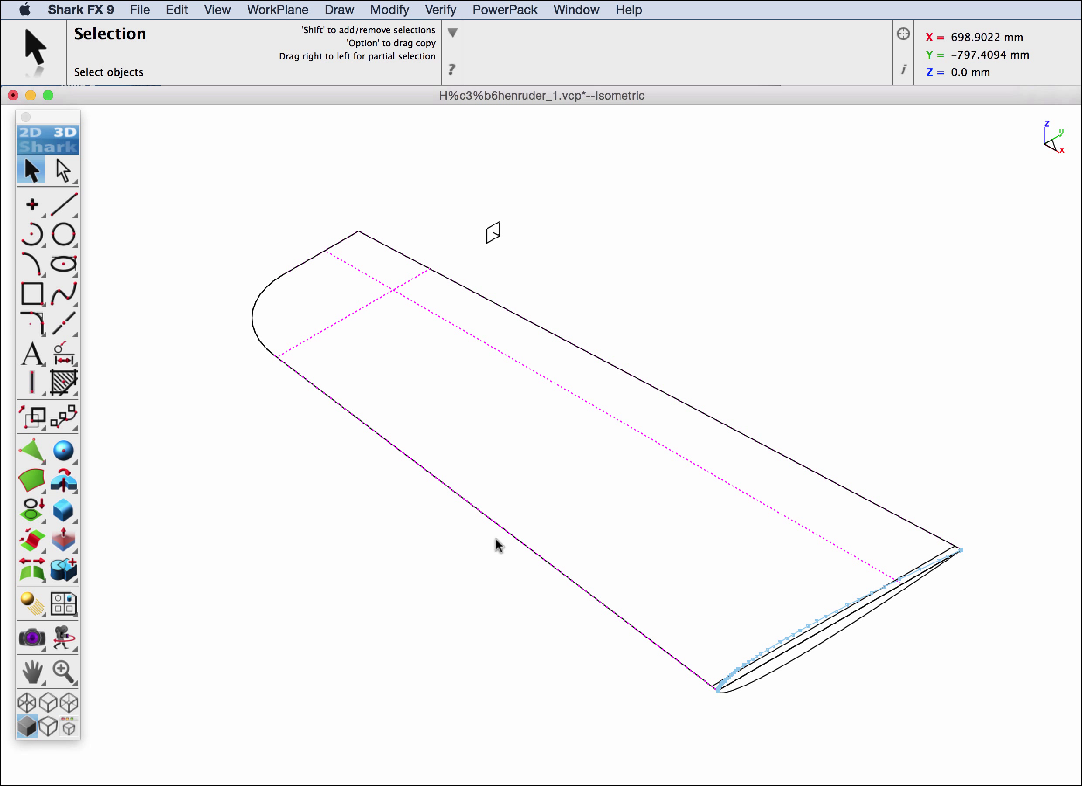
pyautogui.moveTo(295, 357)
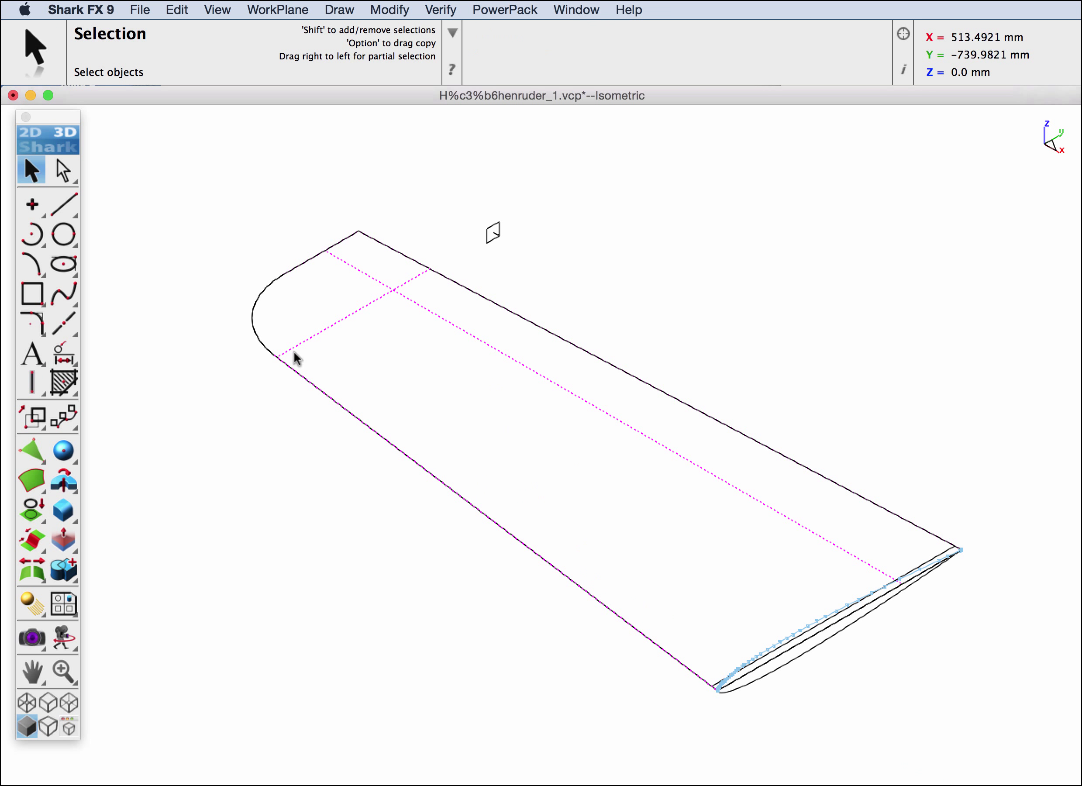
pyautogui.moveTo(647, 400)
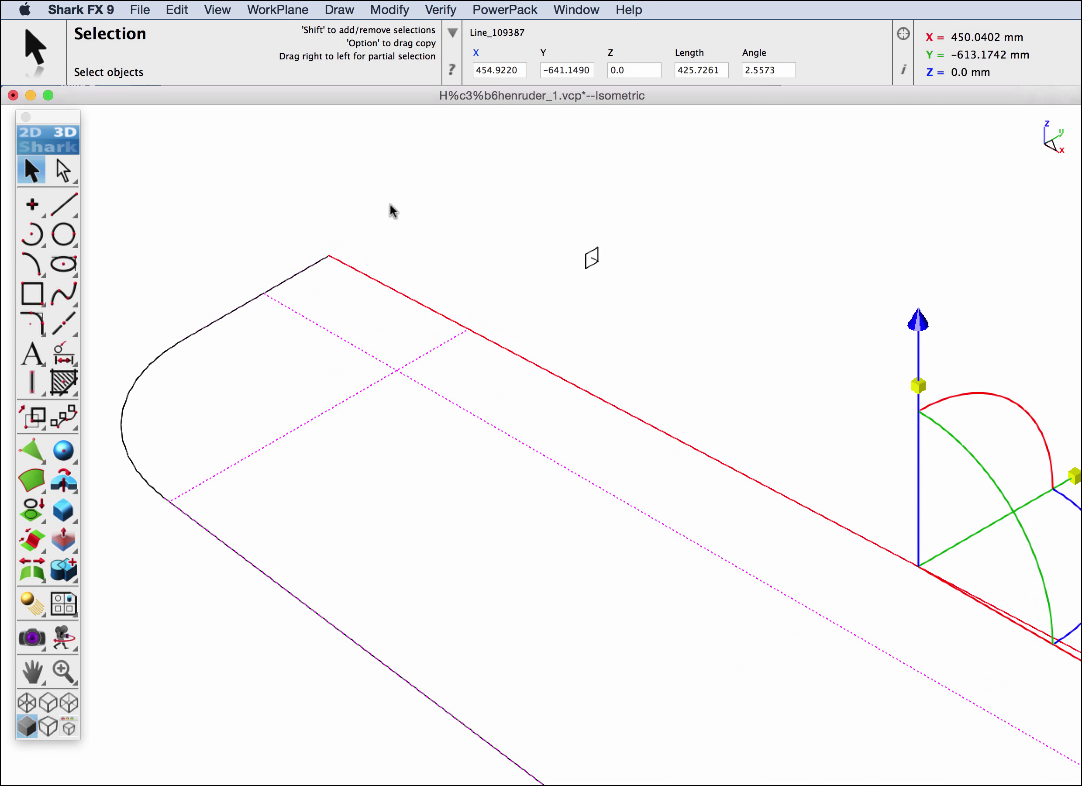
# Split the straight wing edge rail at its crossing with the dashed guide line
pyautogui.click(62, 322)
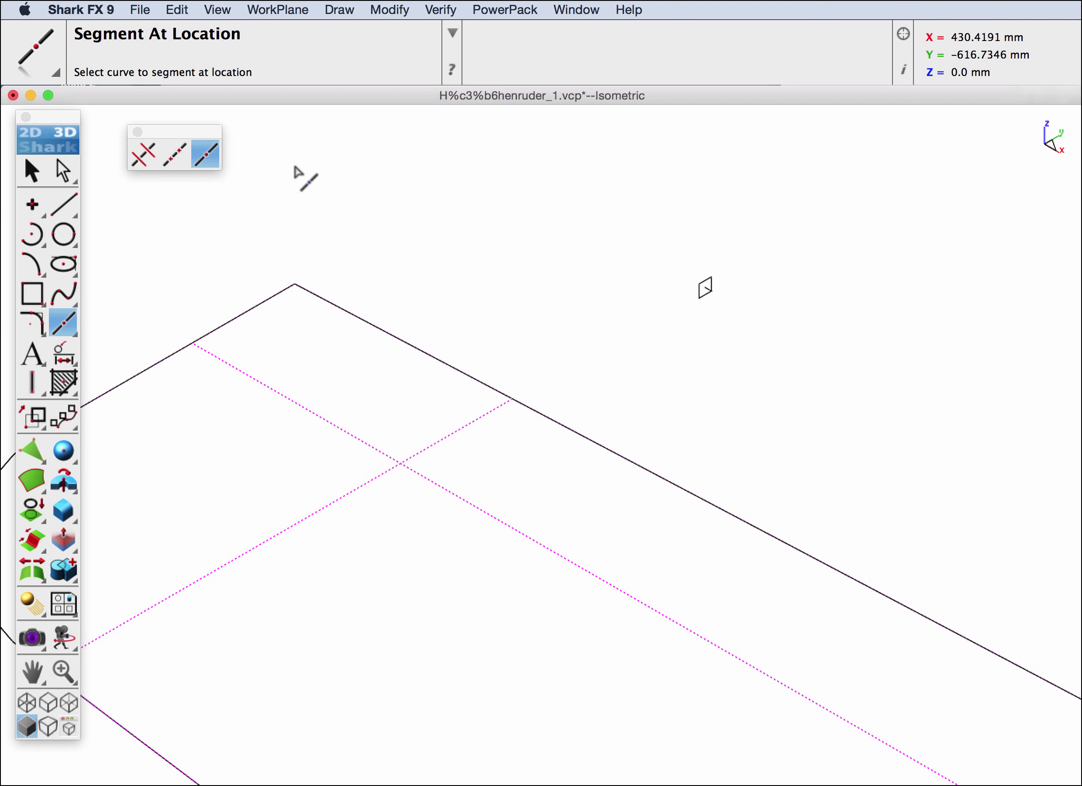
pyautogui.moveTo(476, 380)
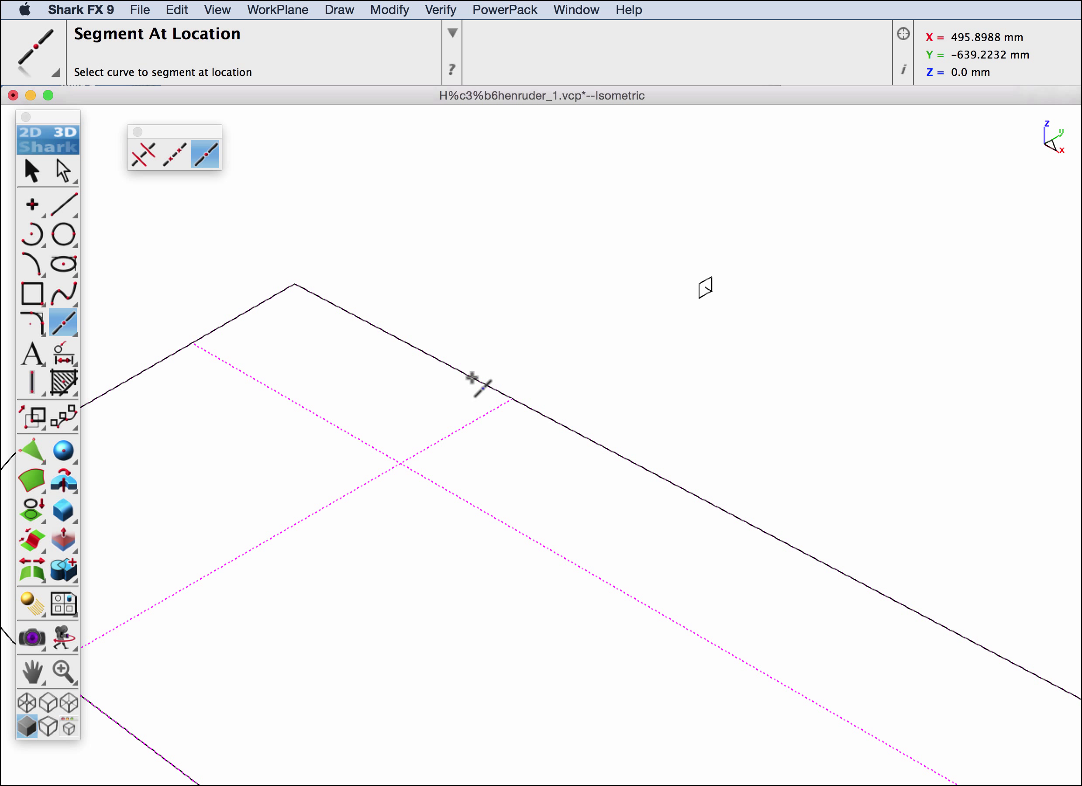
pyautogui.click(469, 378)
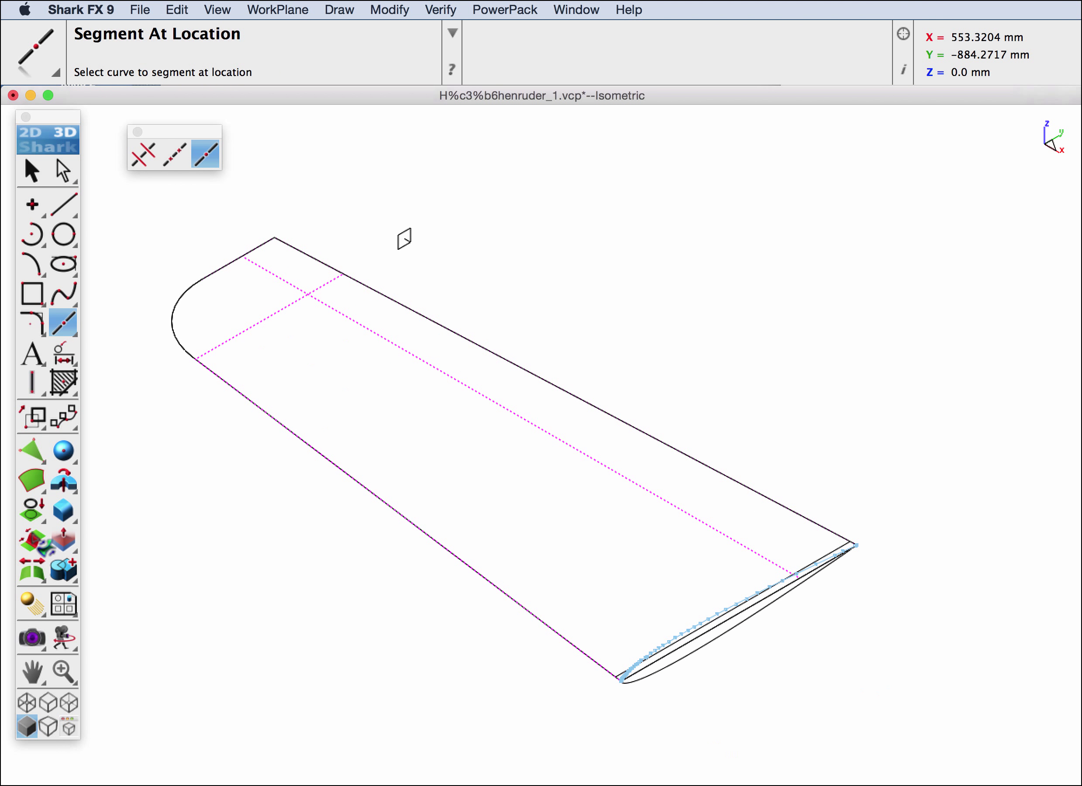
pyautogui.moveTo(273, 495)
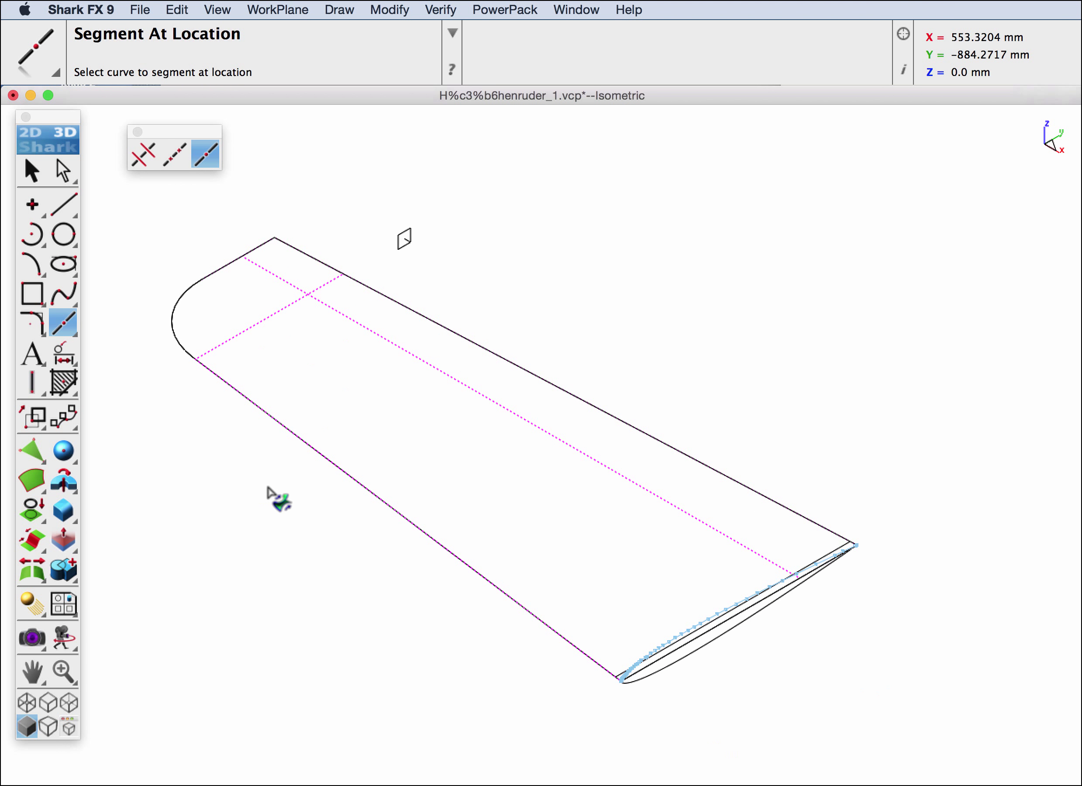
pyautogui.moveTo(737, 625)
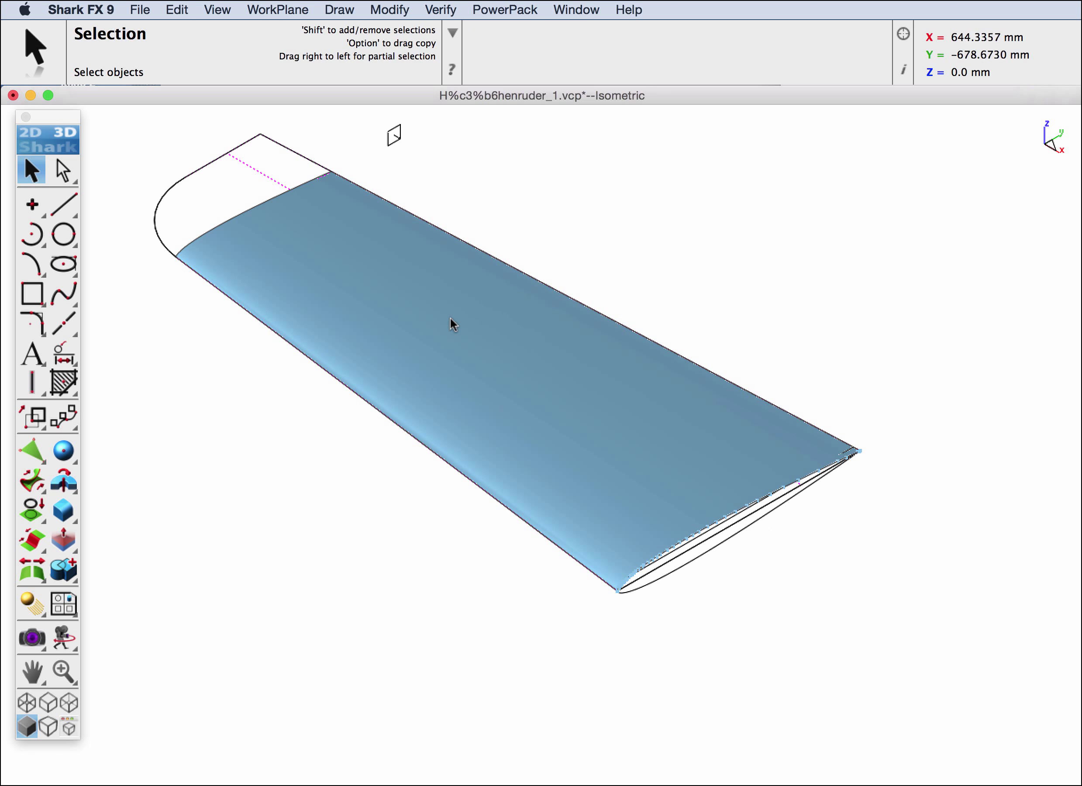
# Apply Zebra Thin Horz stripes to the swept upper wing surface to check smoothness
pyautogui.click(440, 10)
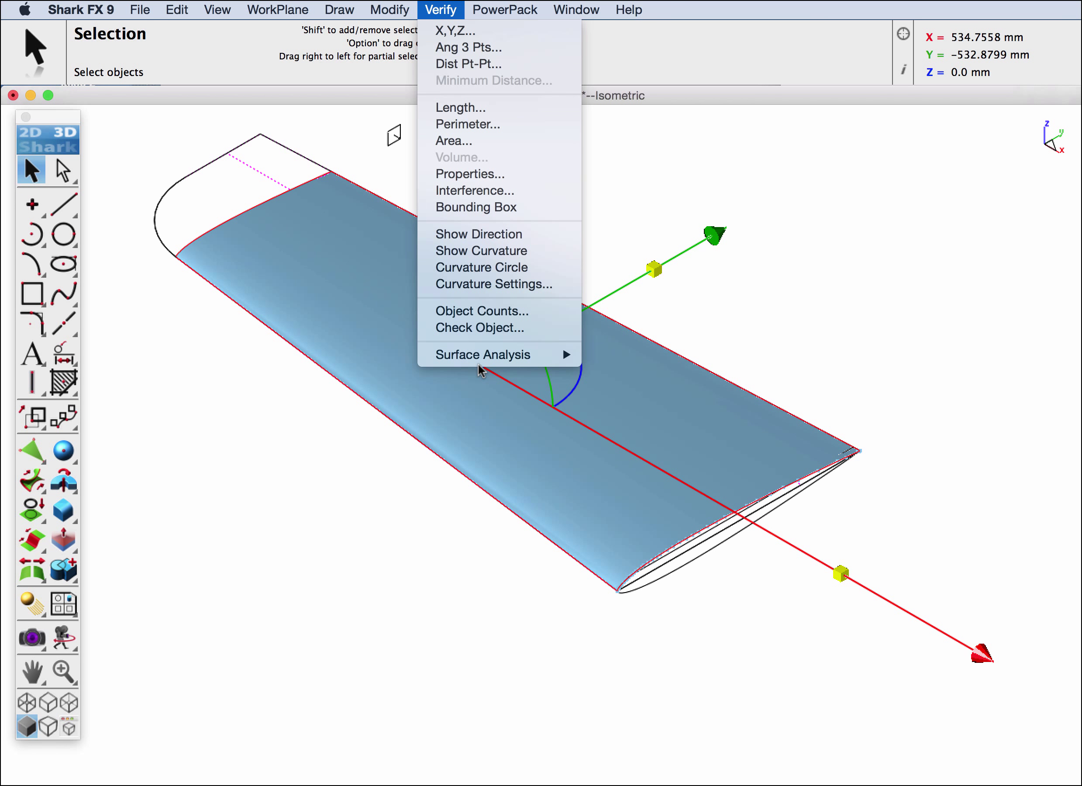
pyautogui.moveTo(485, 354)
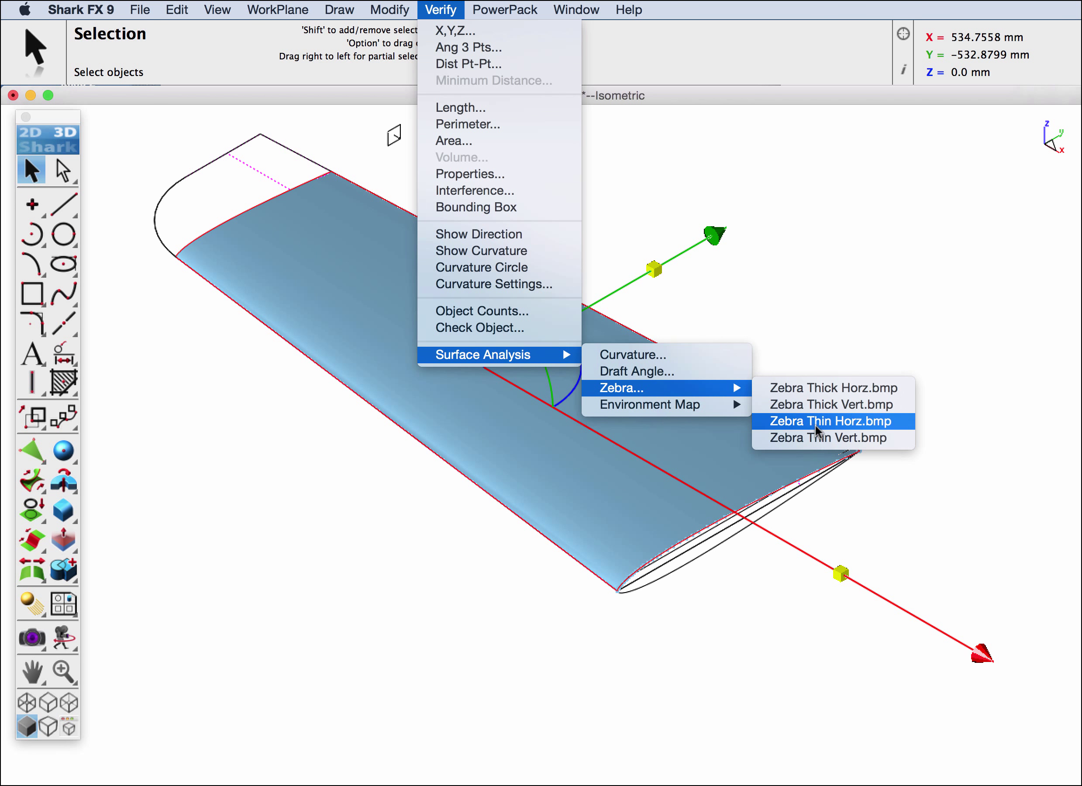
pyautogui.click(828, 421)
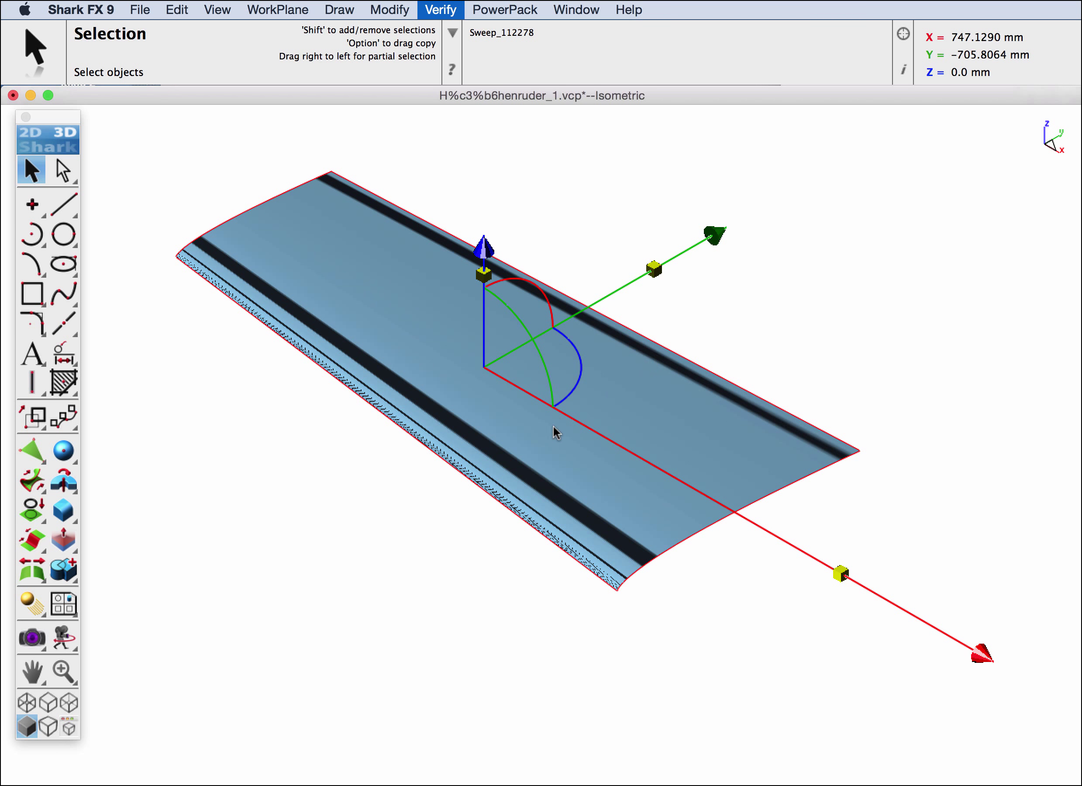